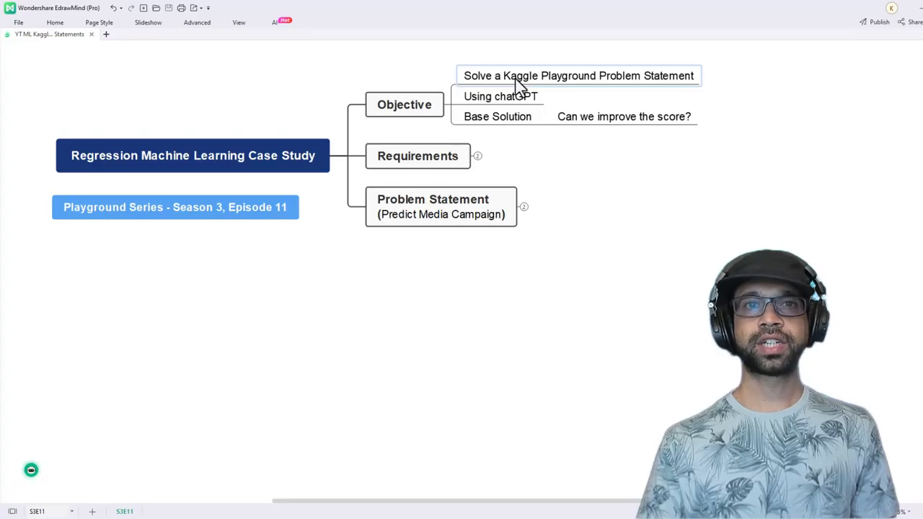
mouse_move(603, 82)
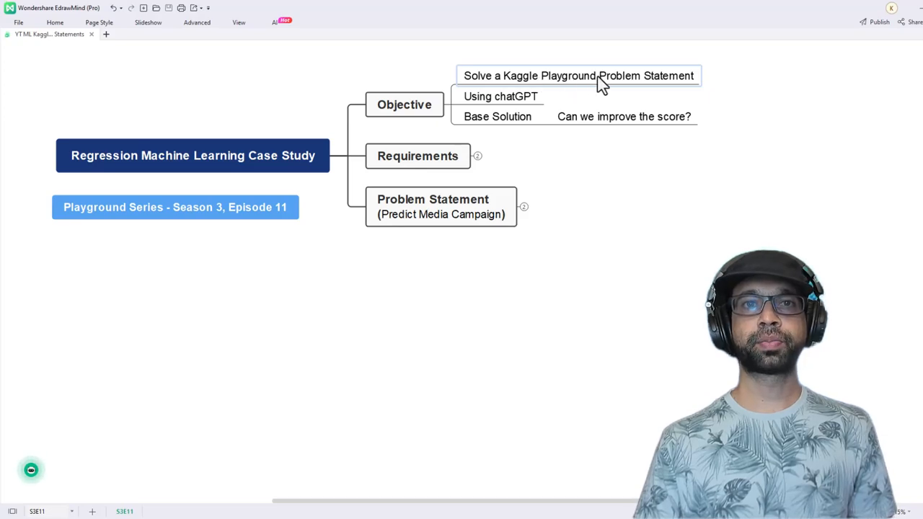
mouse_move(533, 108)
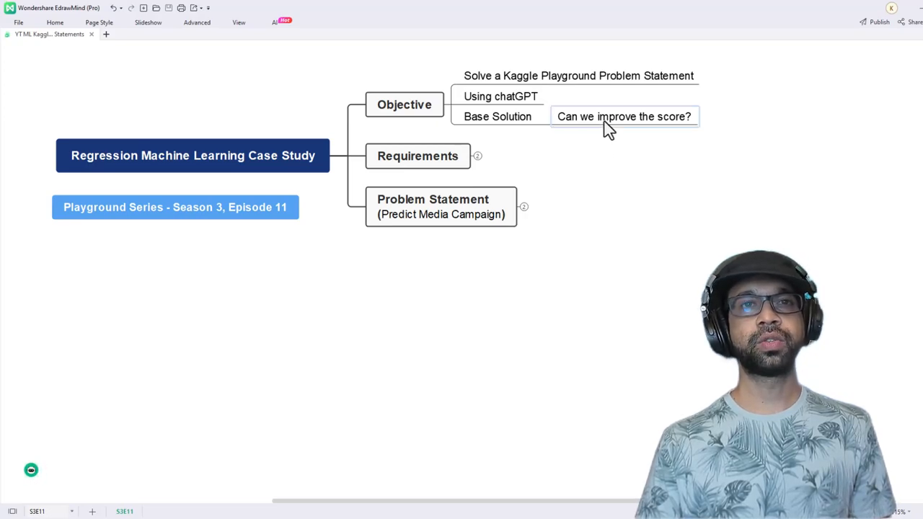
mouse_move(613, 129)
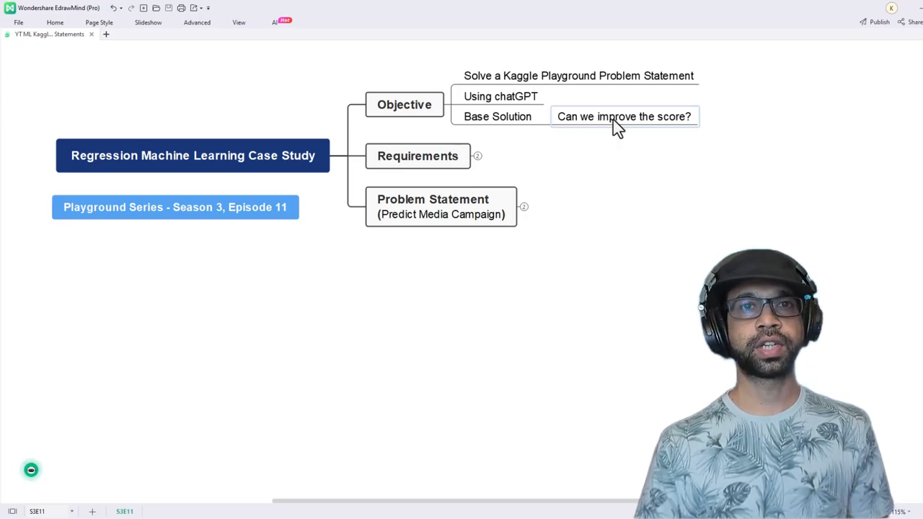
Expand the Problem Statement node to show Cost and the nine independent features.
click(608, 162)
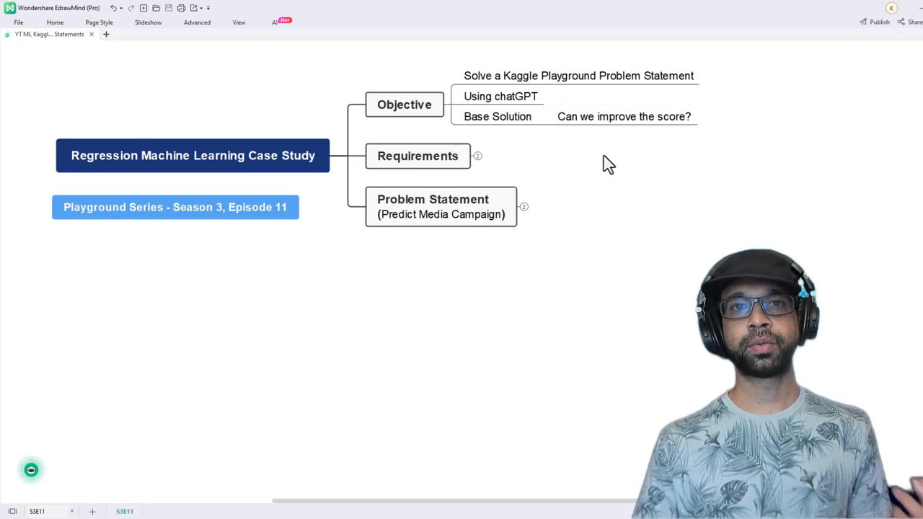
mouse_move(618, 207)
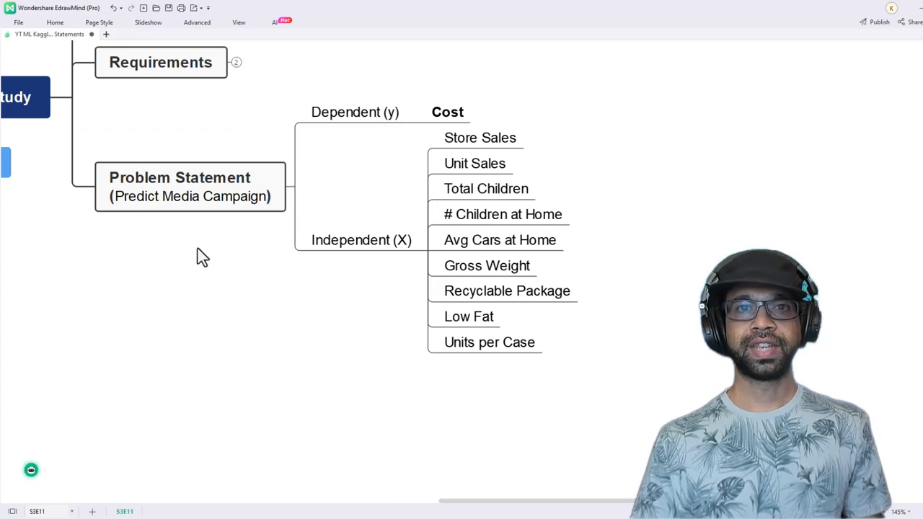
mouse_move(254, 239)
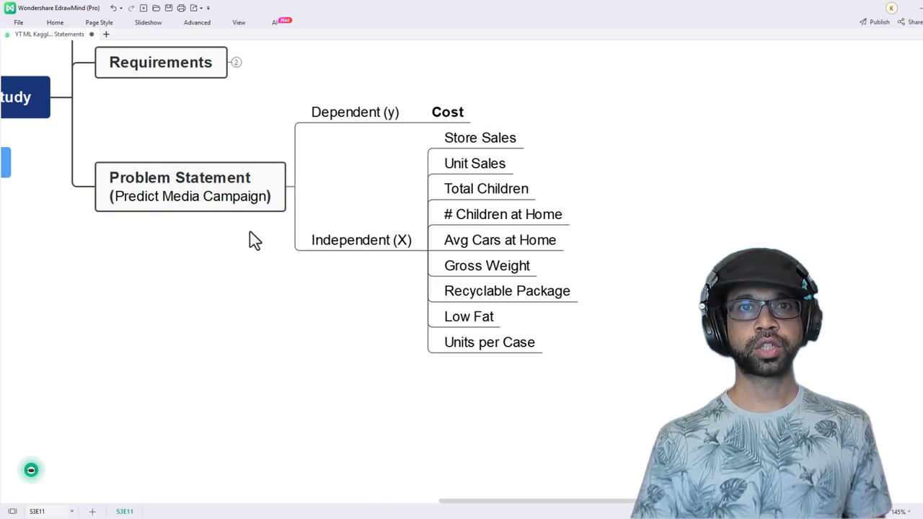
mouse_move(381, 136)
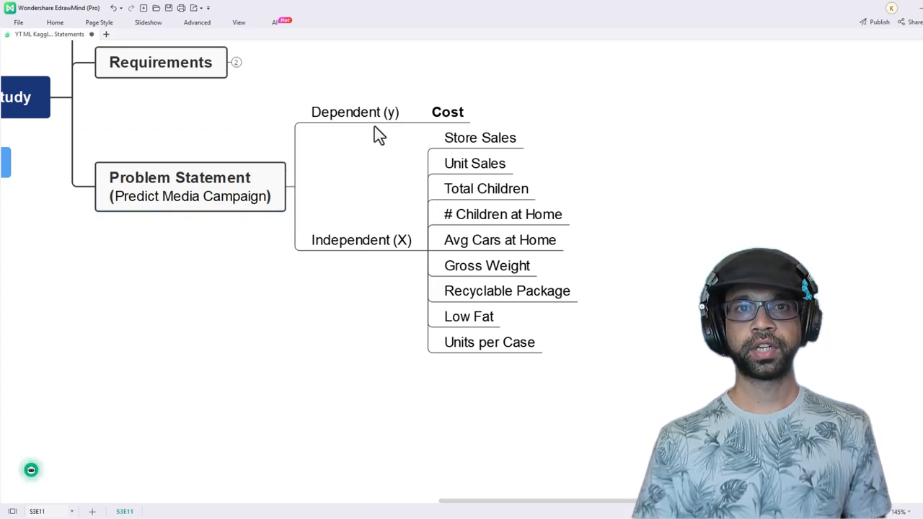
mouse_move(412, 213)
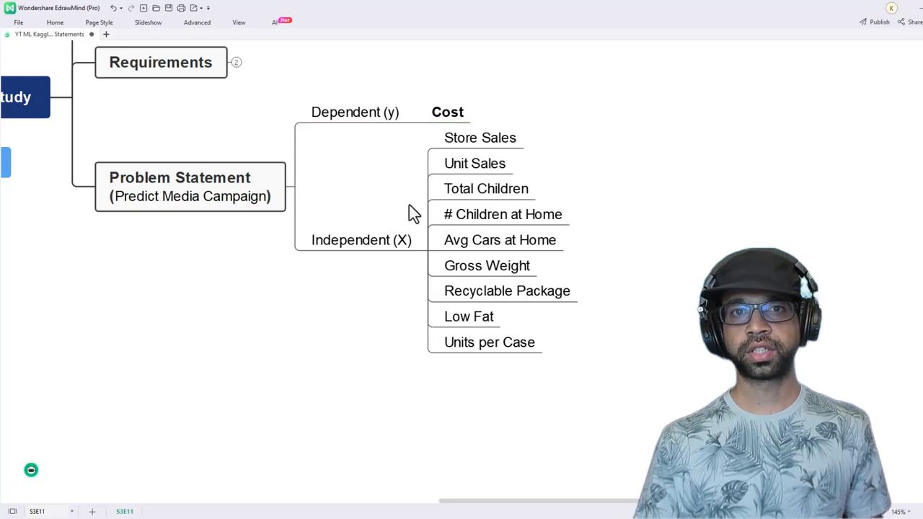
click(361, 239)
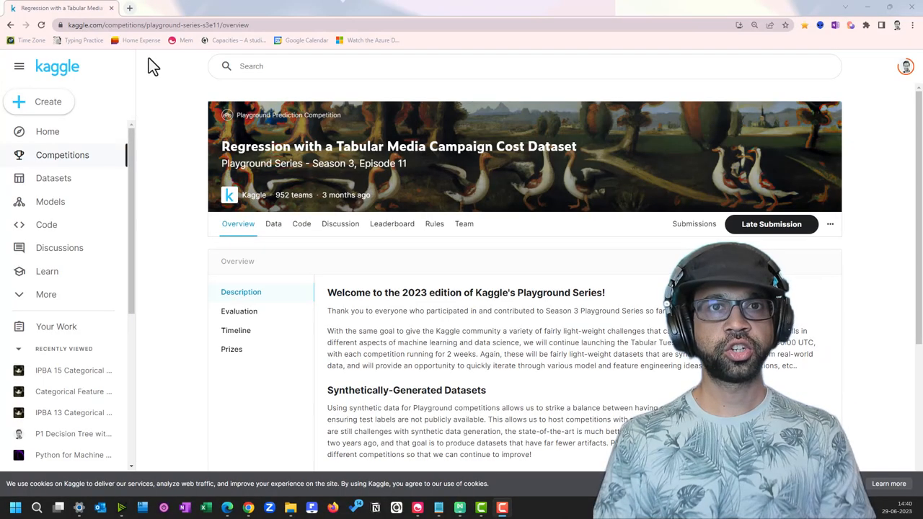
mouse_move(191, 50)
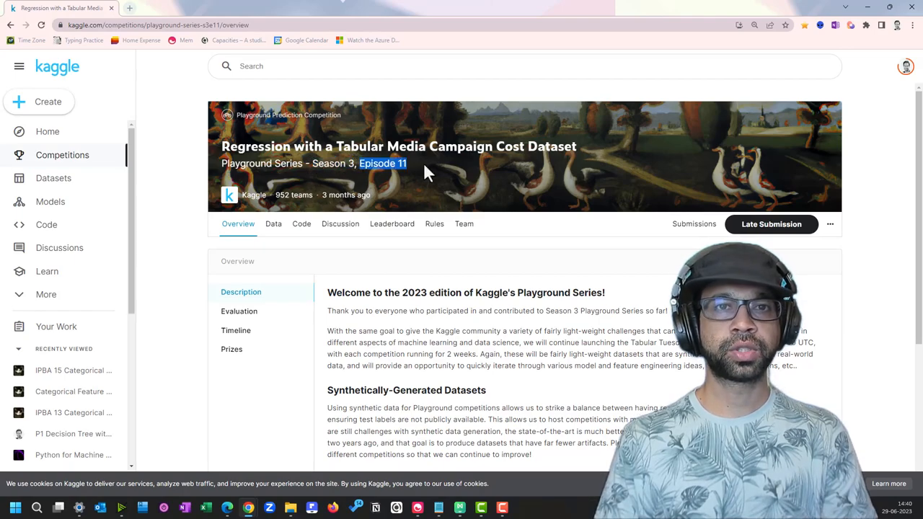
Visit the competition's Data page, return to Overview, then show its shared Code notebooks.
click(273, 223)
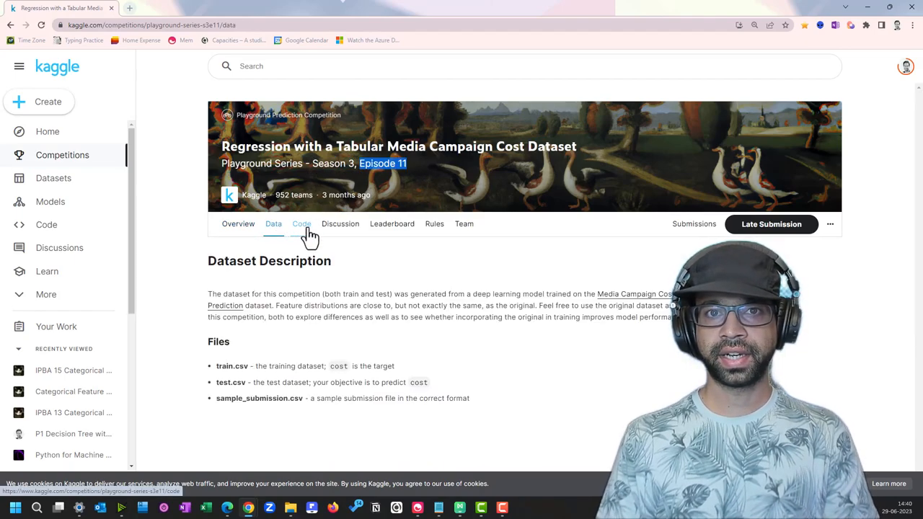
click(238, 224)
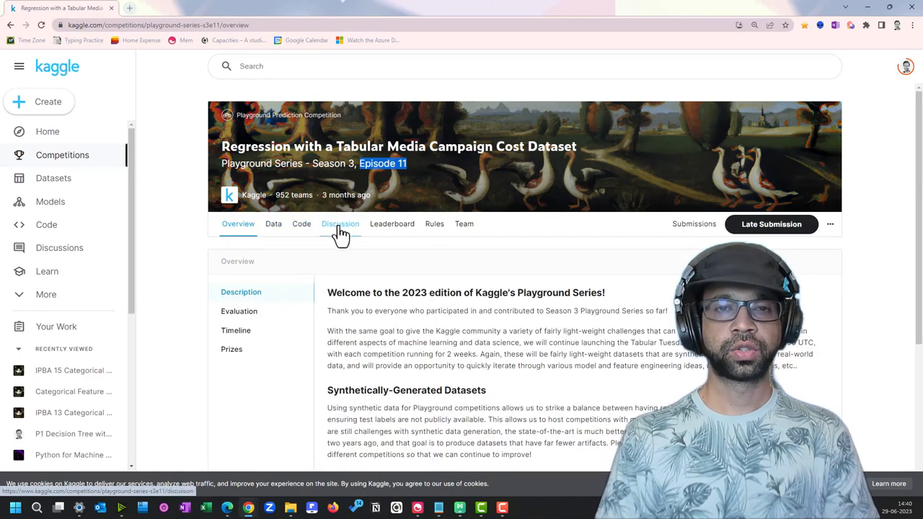
click(302, 223)
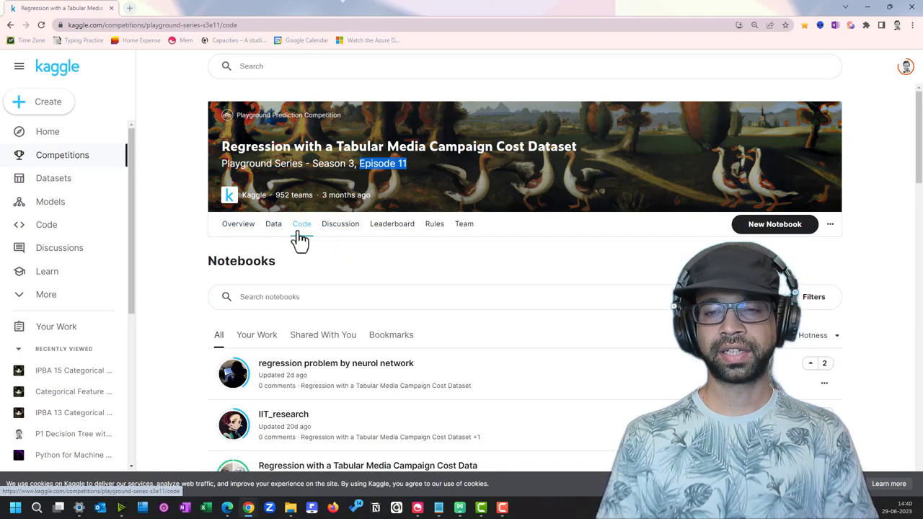
mouse_move(334, 345)
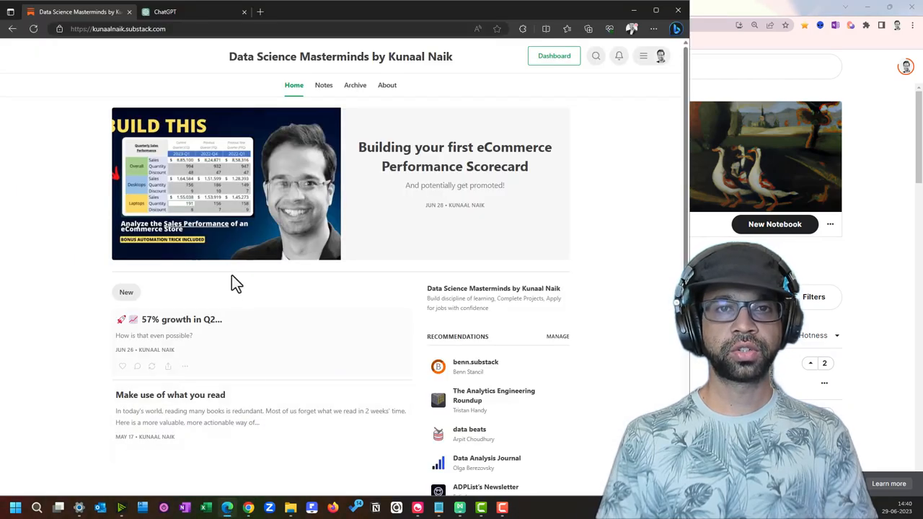
In ChatGPT, compare the GPT-4 options and keep GPT-3.5, then return to Kaggle.
click(164, 12)
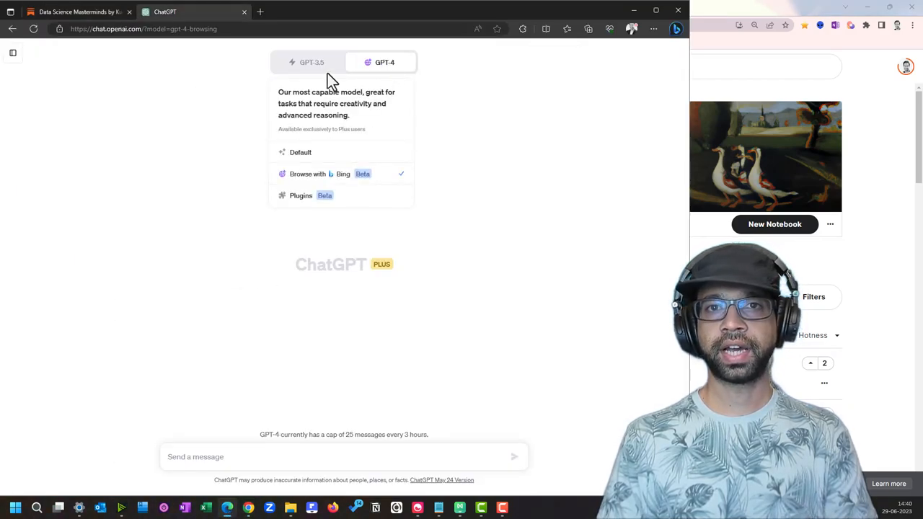
click(300, 153)
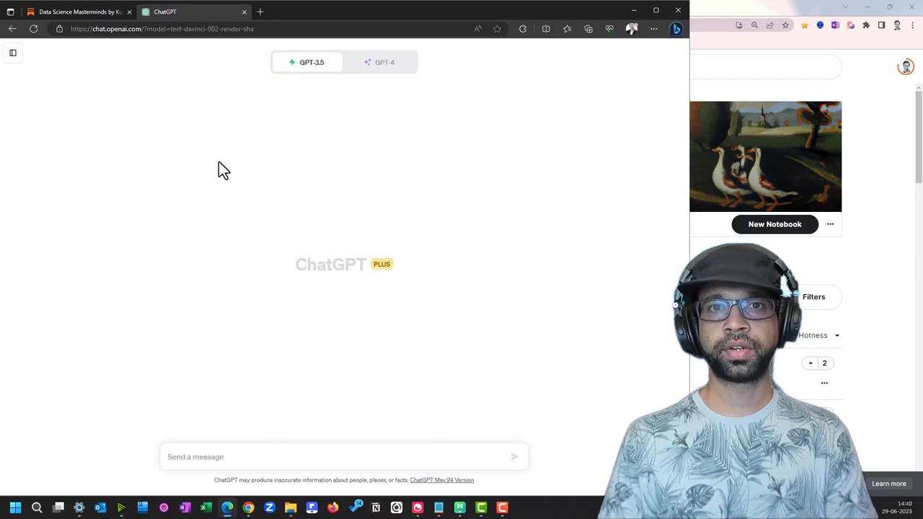
mouse_move(343, 121)
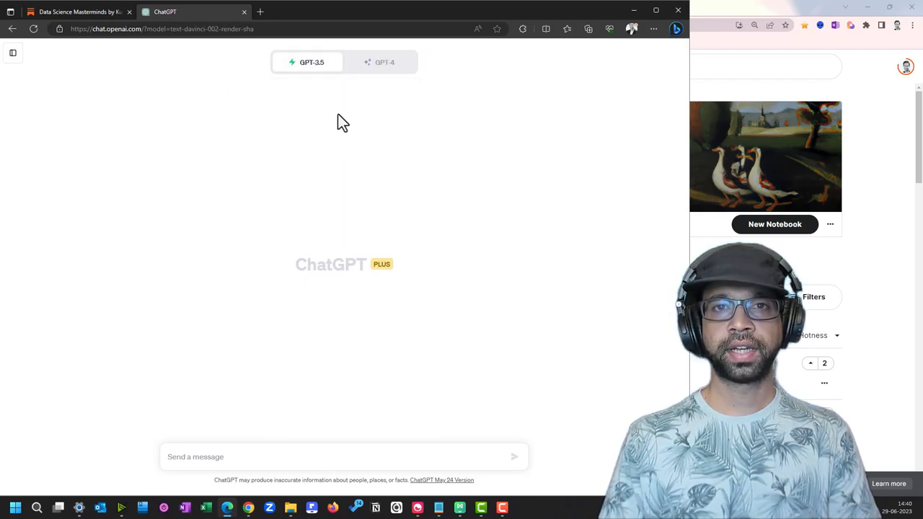
click(383, 62)
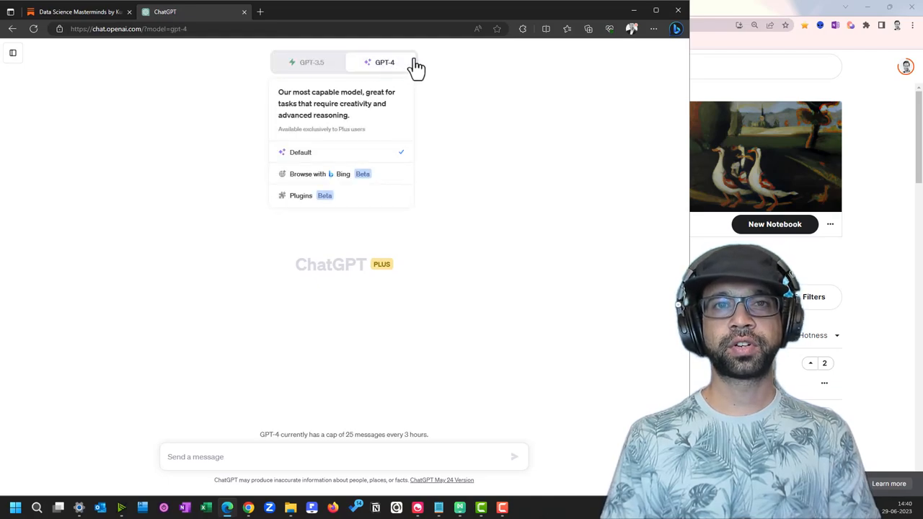
click(311, 62)
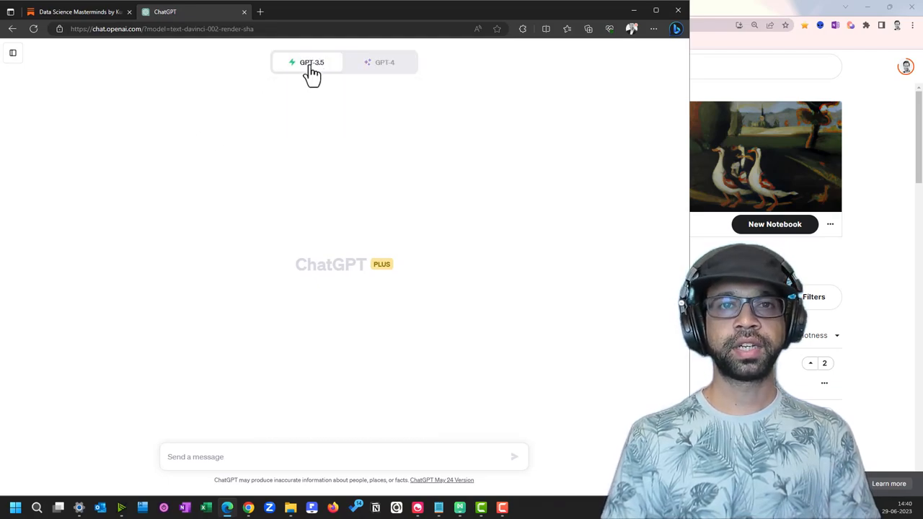
click(675, 29)
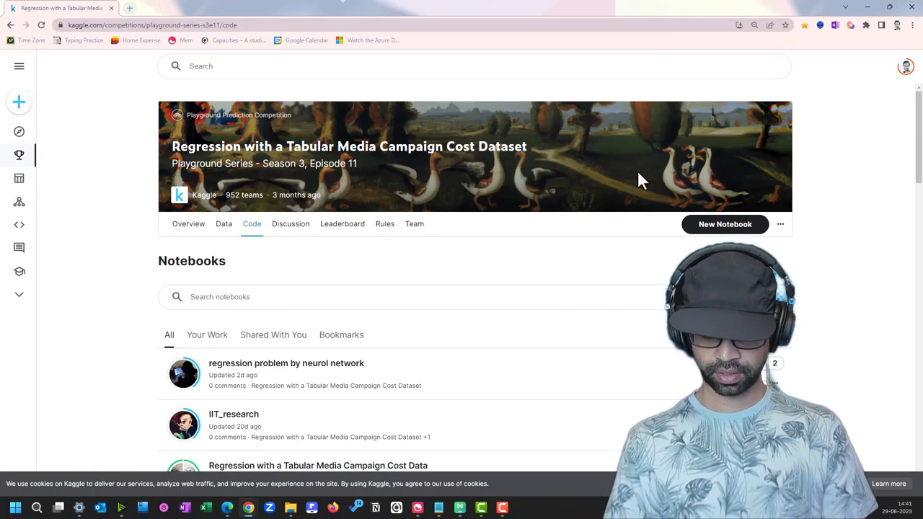
Create a new Python notebook and reveal the playground-series-s3e11 input files.
key(F11)
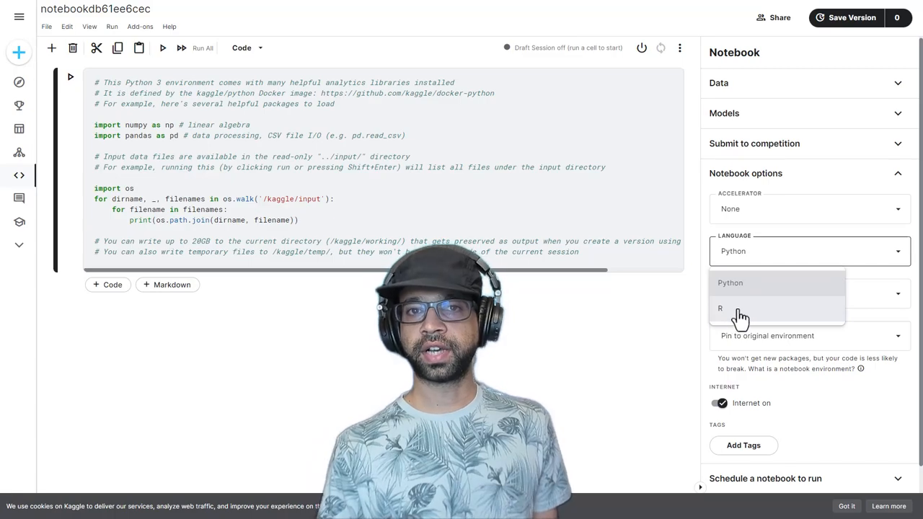
click(733, 282)
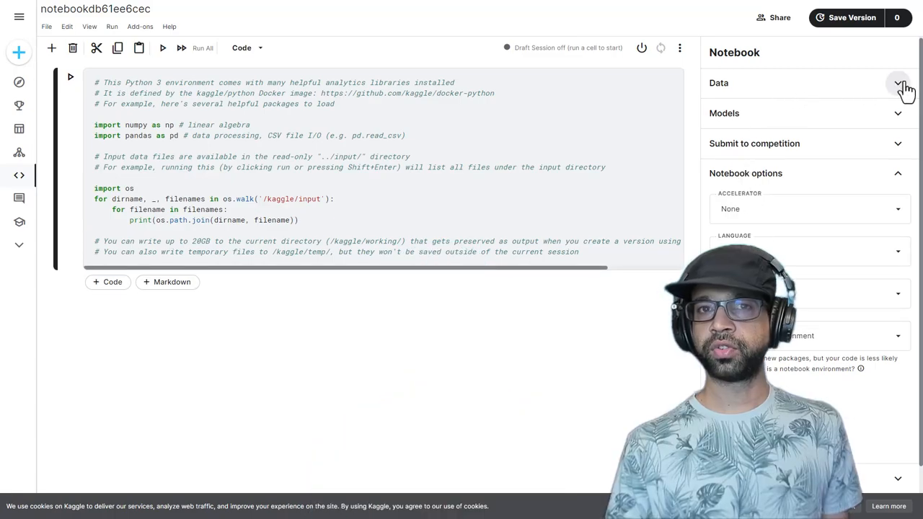
click(897, 82)
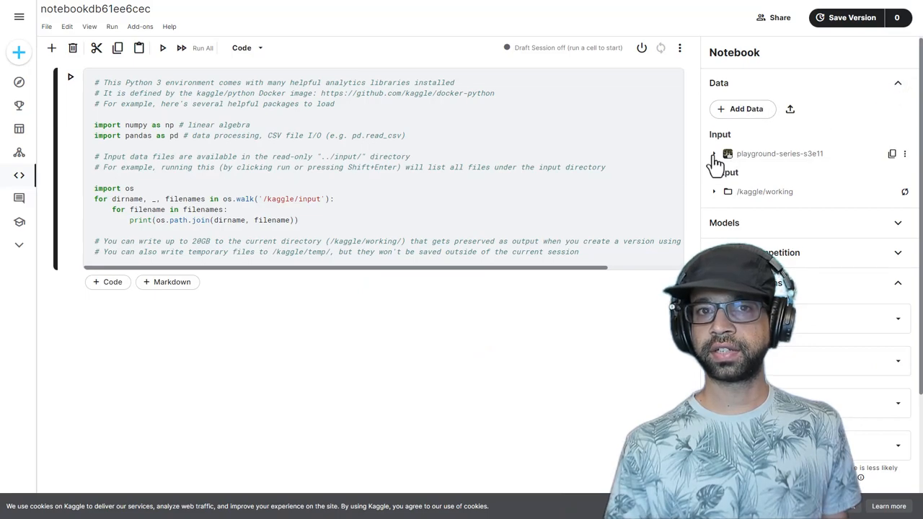
click(713, 153)
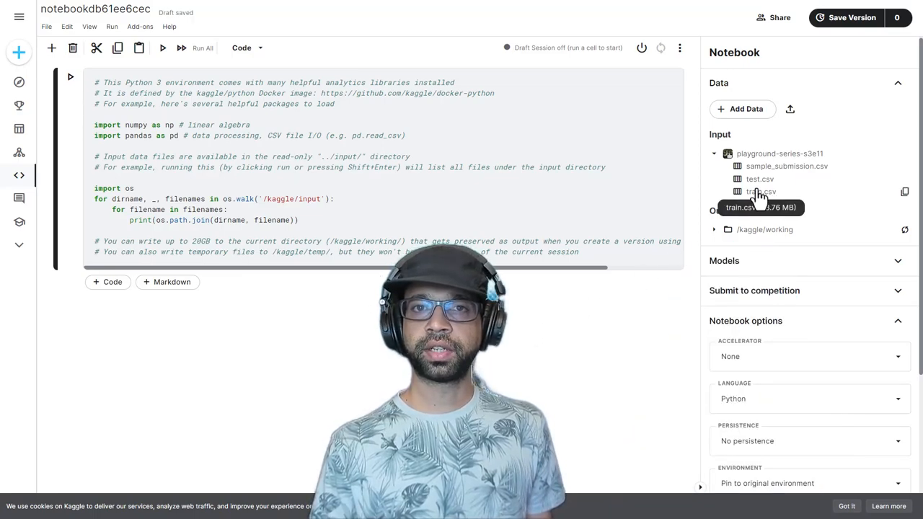
mouse_move(759, 178)
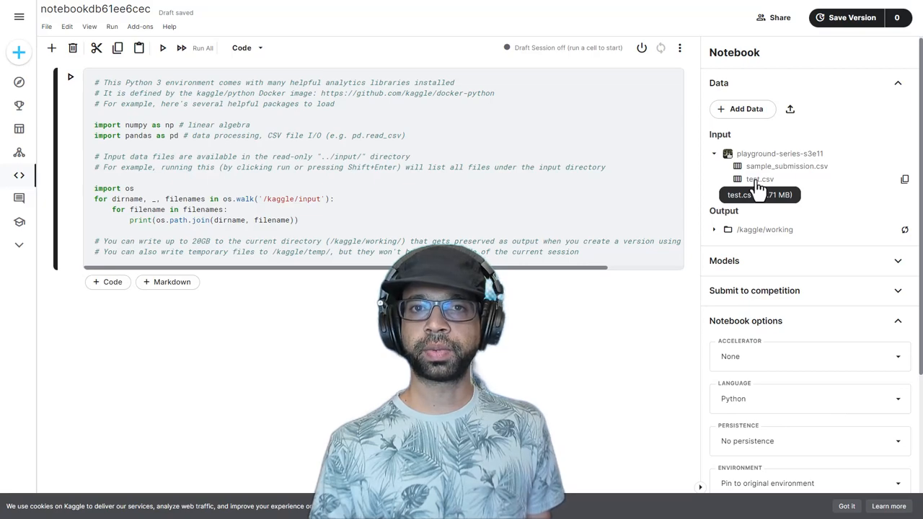
mouse_move(785, 166)
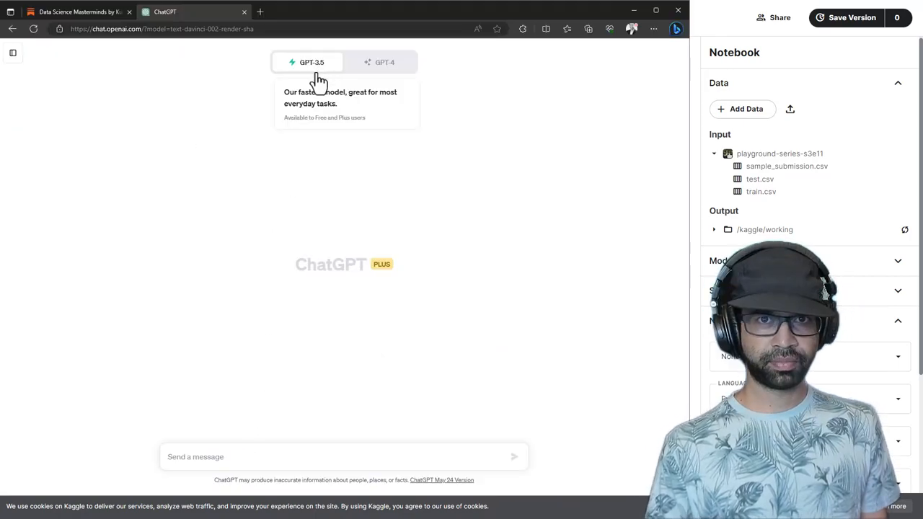
Ask ChatGPT, as a machine learning expert, to write code predicting Cost.
text(Ima)
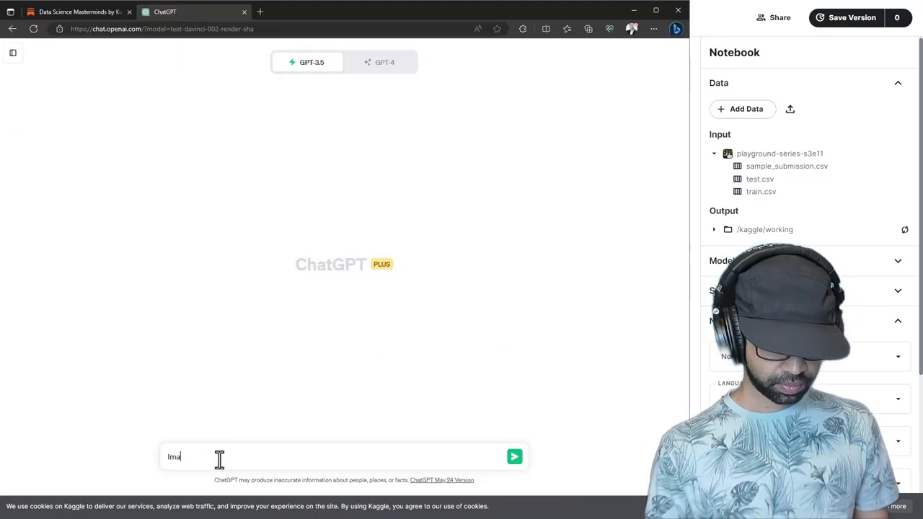
text(Imagine you are an e)
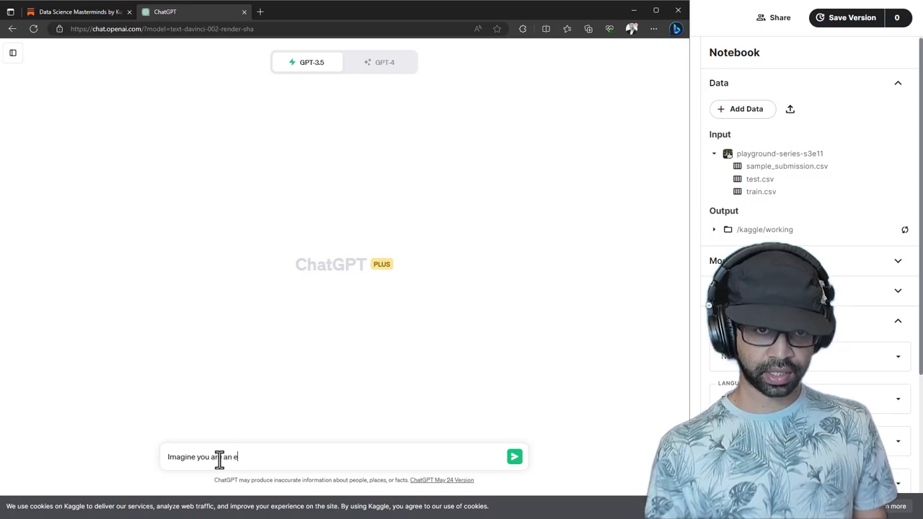
text(xpert in solvi)
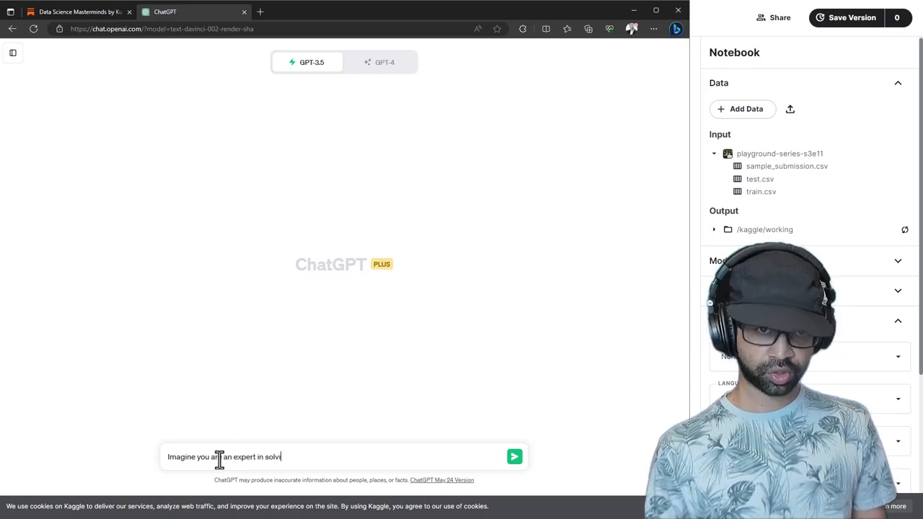
text(ng Machine learning problem)
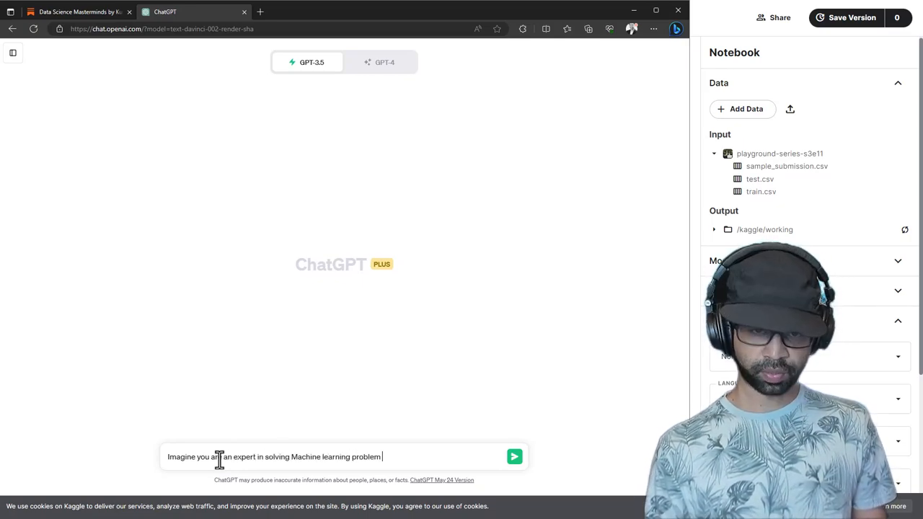
text(statements. Wrote a code to predict "Cost" using se)
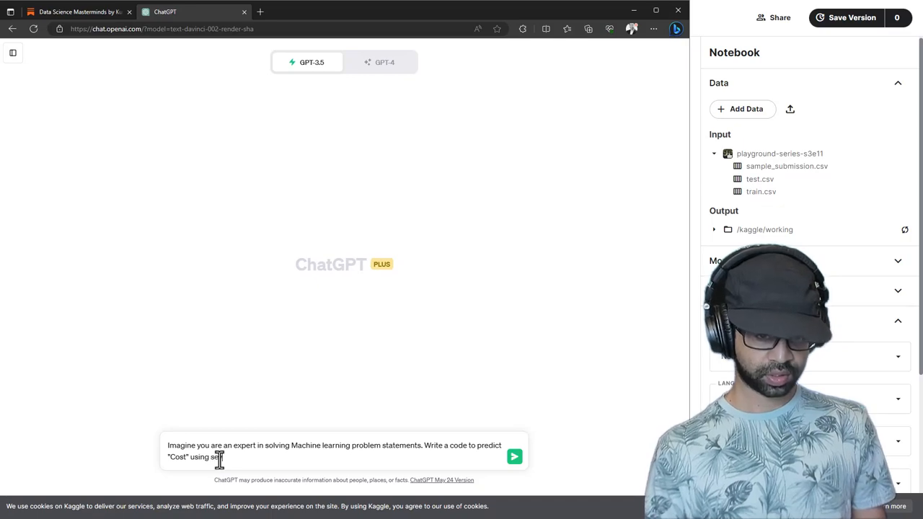
click(513, 456)
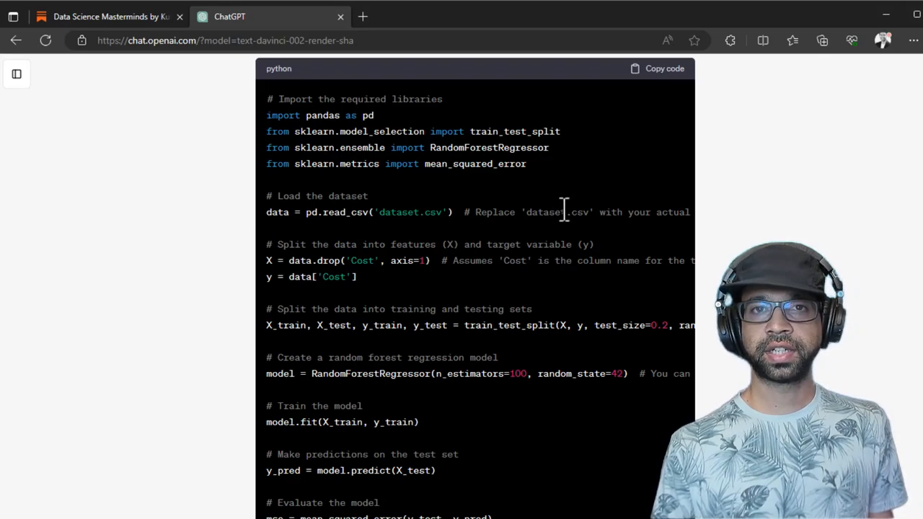
Select the generated code's import section for copying.
key(ctrl+a)
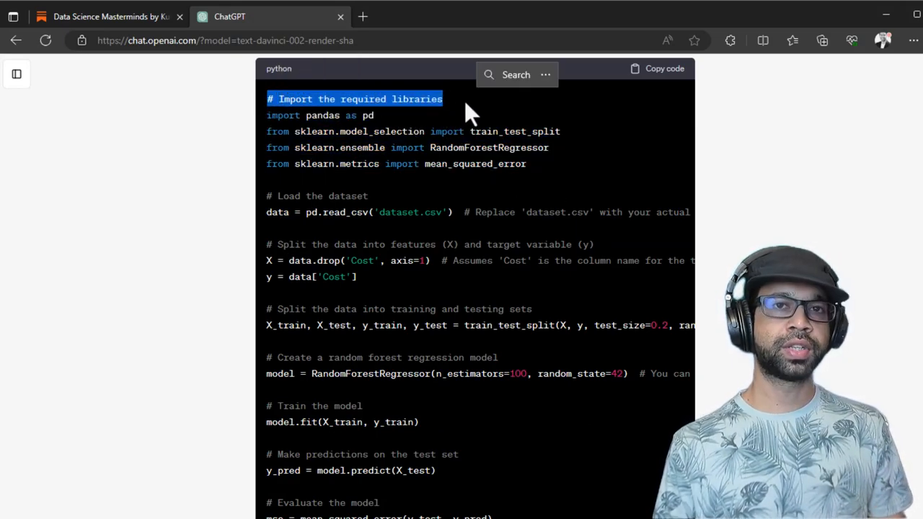
mouse_move(479, 130)
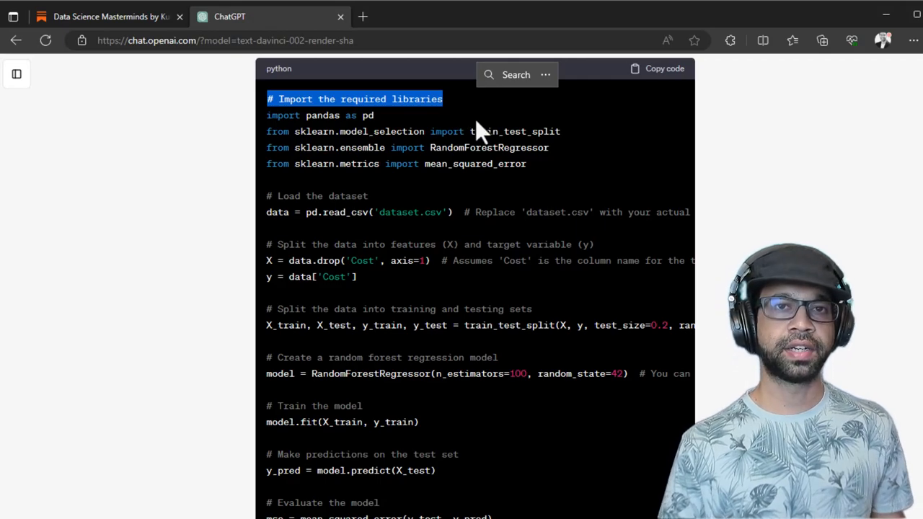
mouse_move(501, 164)
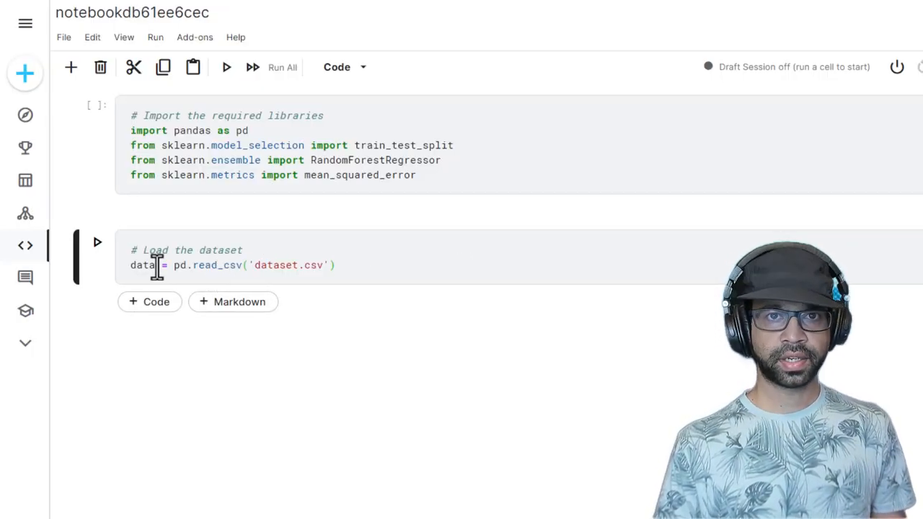
Load /kaggle/input/playground-series-s3e11/train.csv into a variable named train.
text(train)
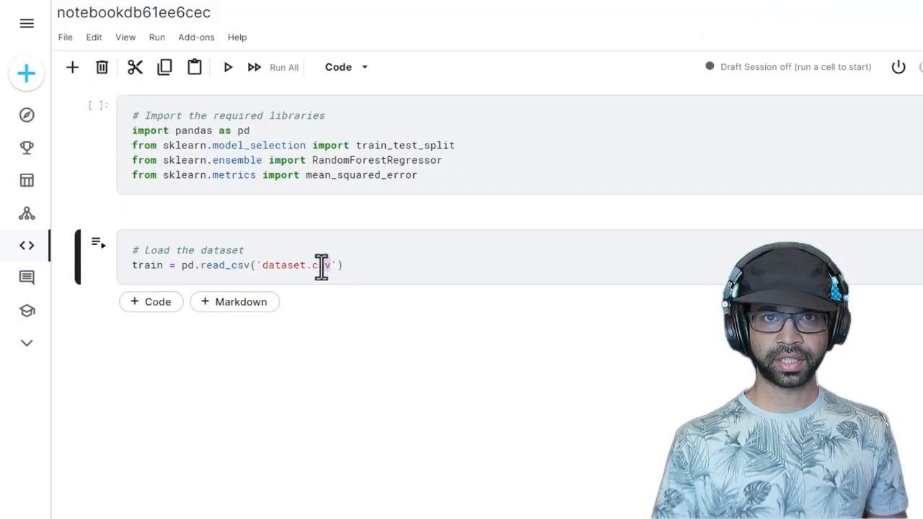
text(/kaggle/input/playground-series-s3e11/train.csv)
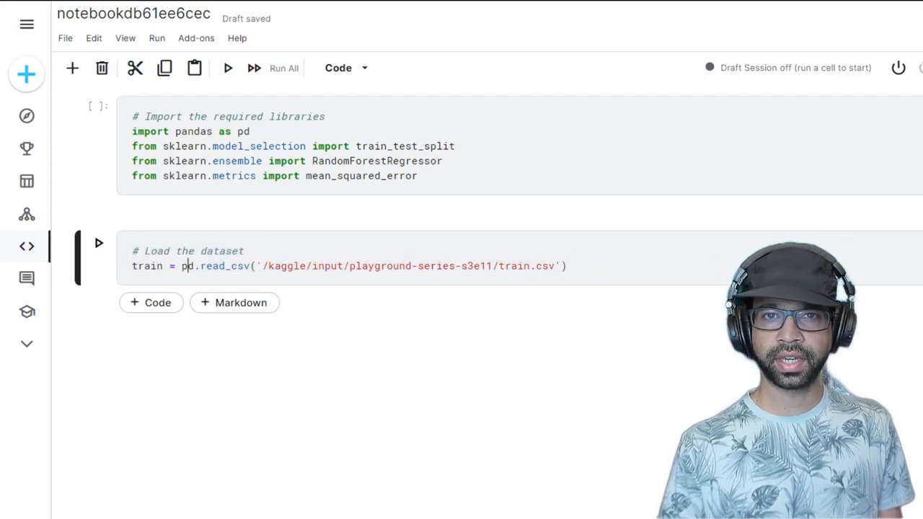
mouse_move(618, 337)
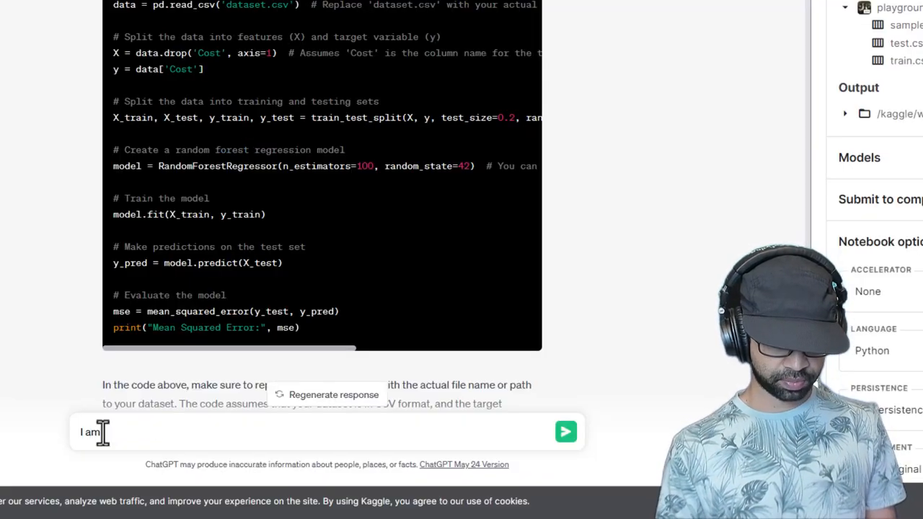
Ask for Kaggle-style code using train and test datasets that exports a submission, and review the reply.
text(solving a Kaggle)
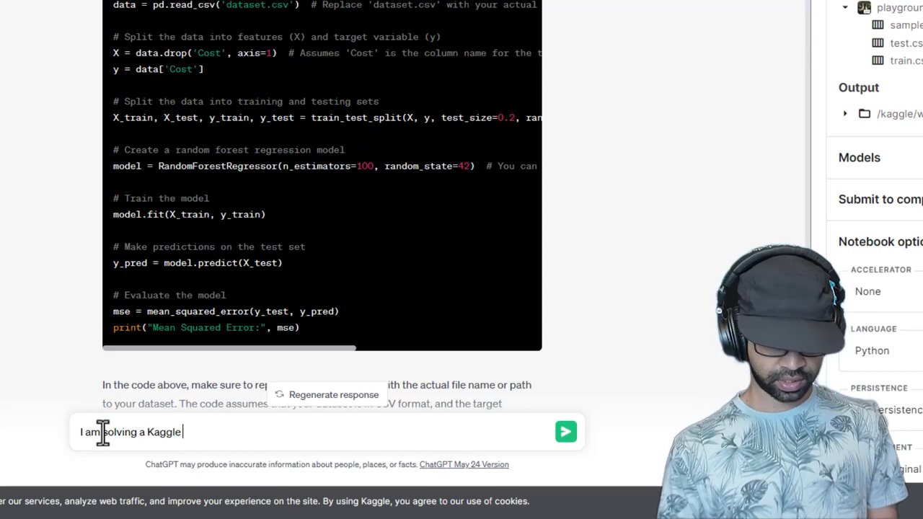
text(problem statement. Write the)
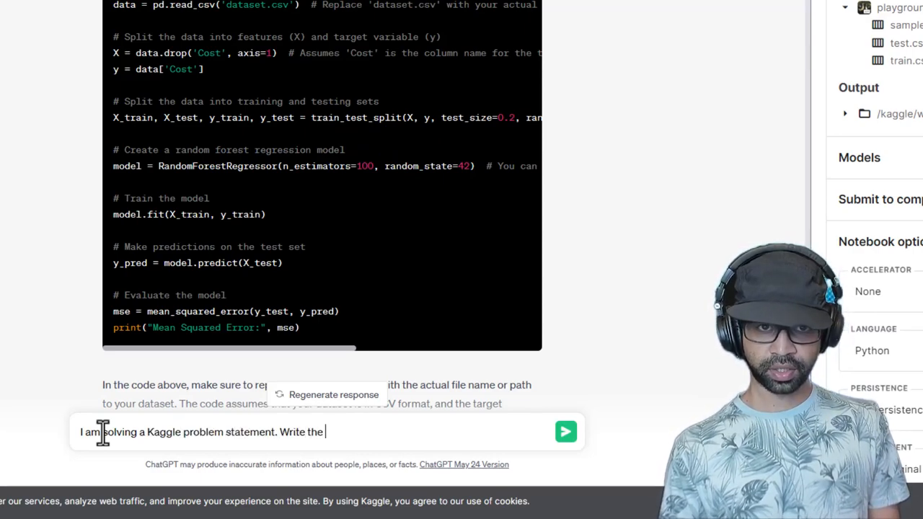
text(code in a form where I take in train and test)
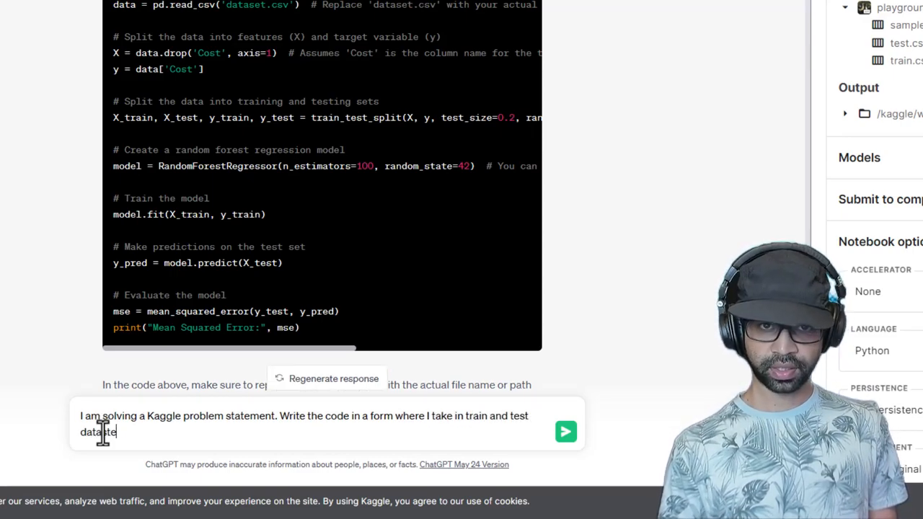
text(and then export a)
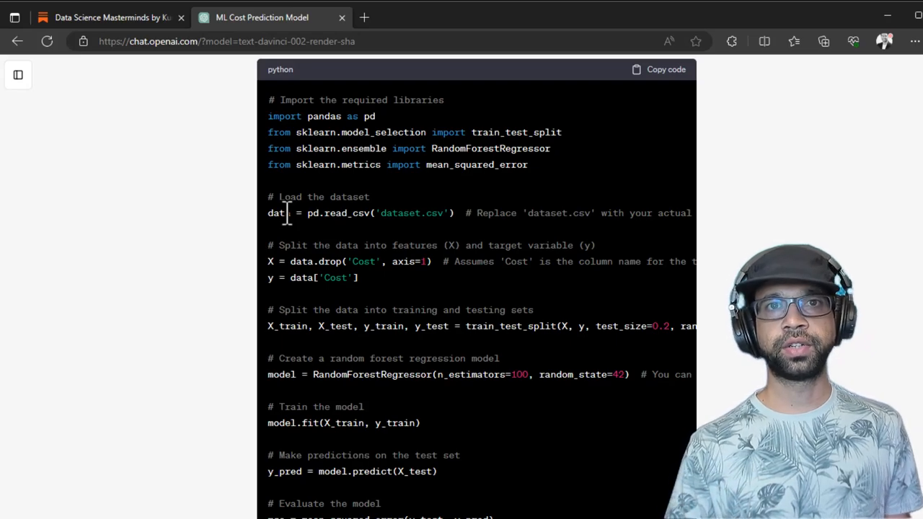
scroll(down, 3)
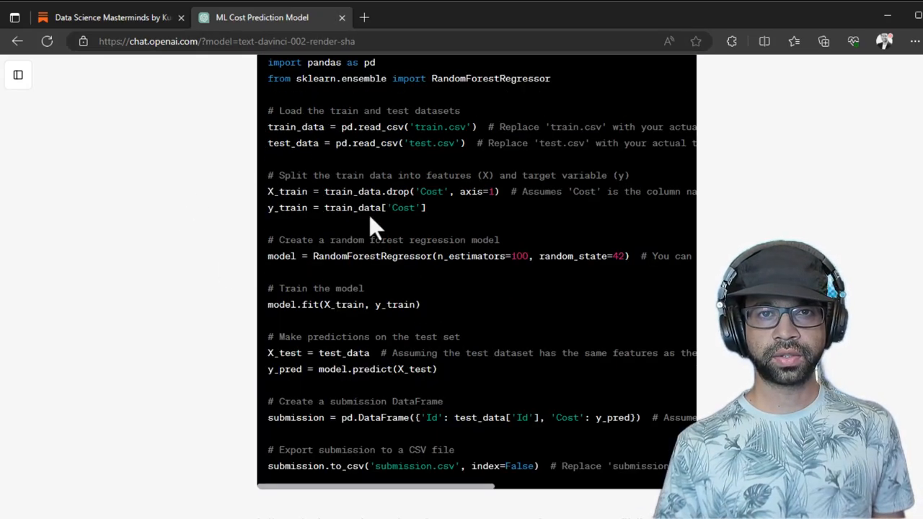
scroll(up, 3)
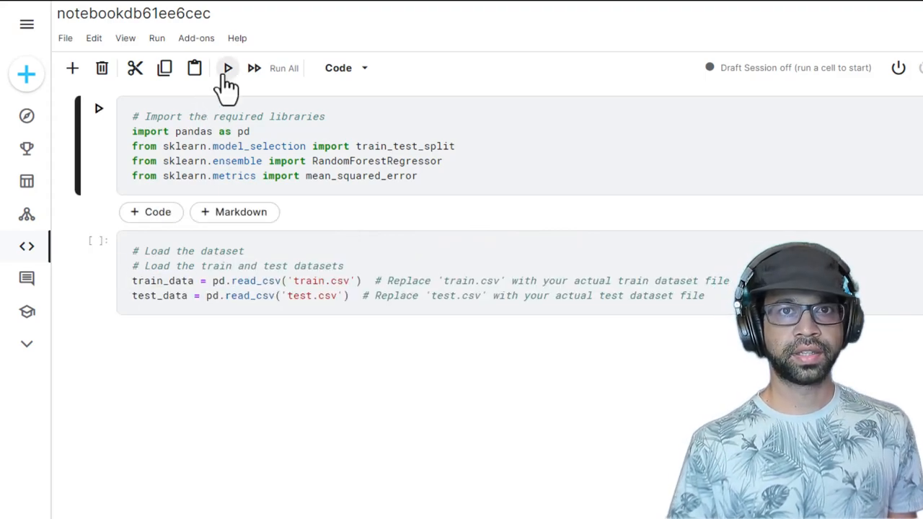
Run the imports cell, then the dataset-loading cell, and review its FileNotFoundError traceback.
click(239, 279)
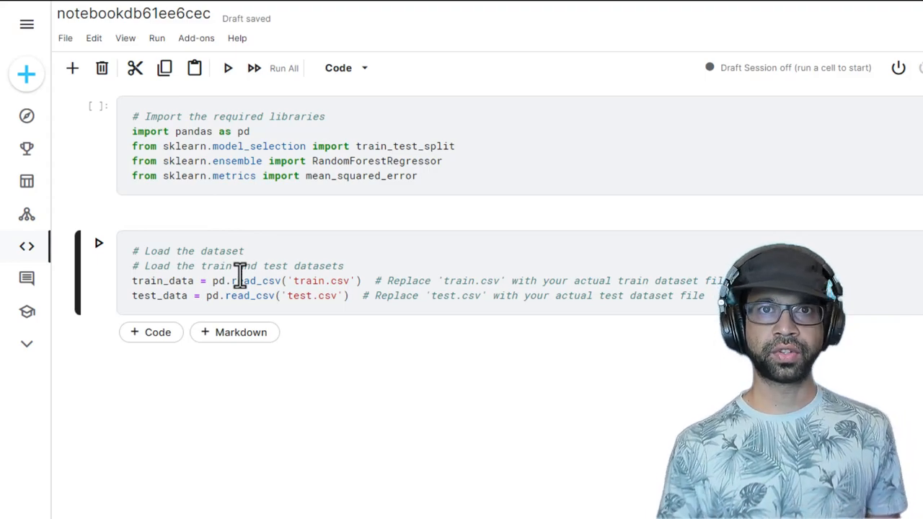
click(98, 243)
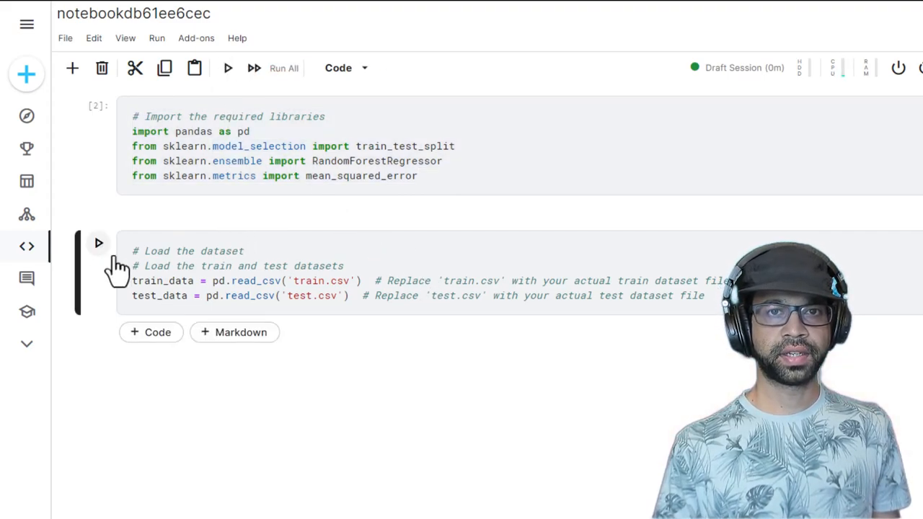
click(98, 242)
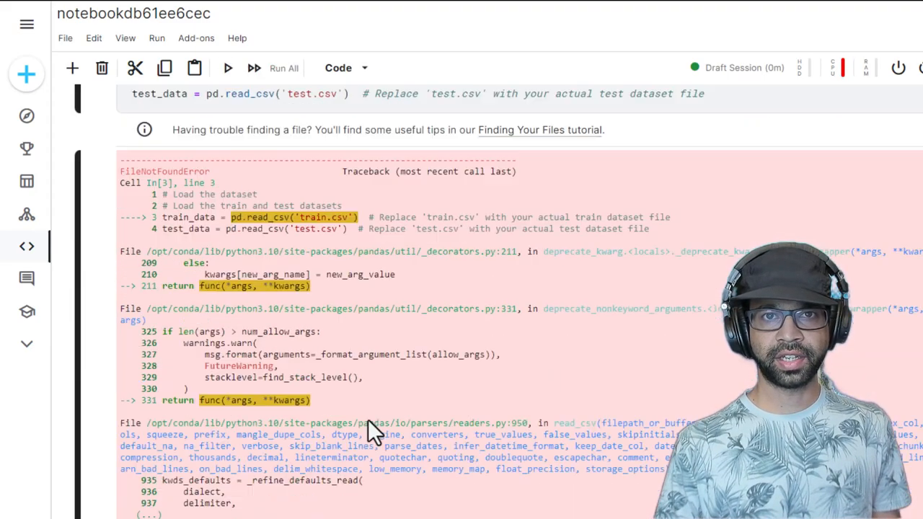
scroll(down, 3)
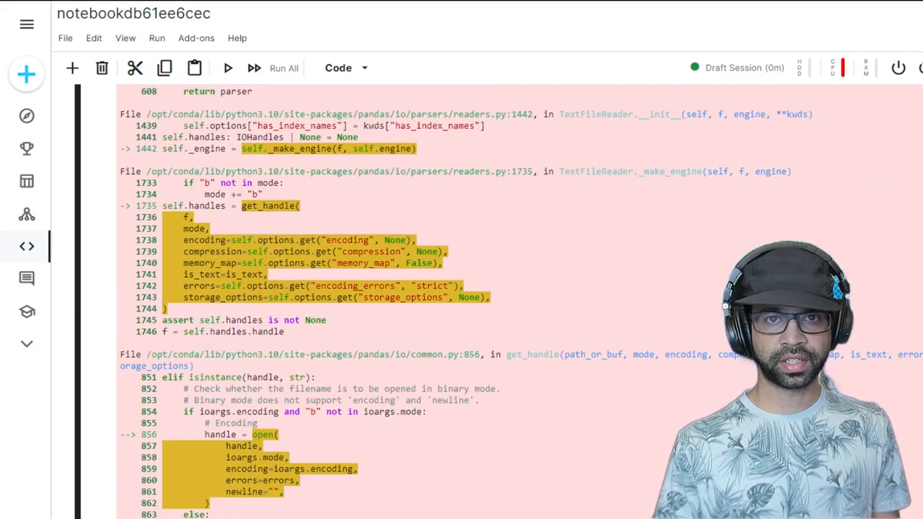
scroll(up, 3)
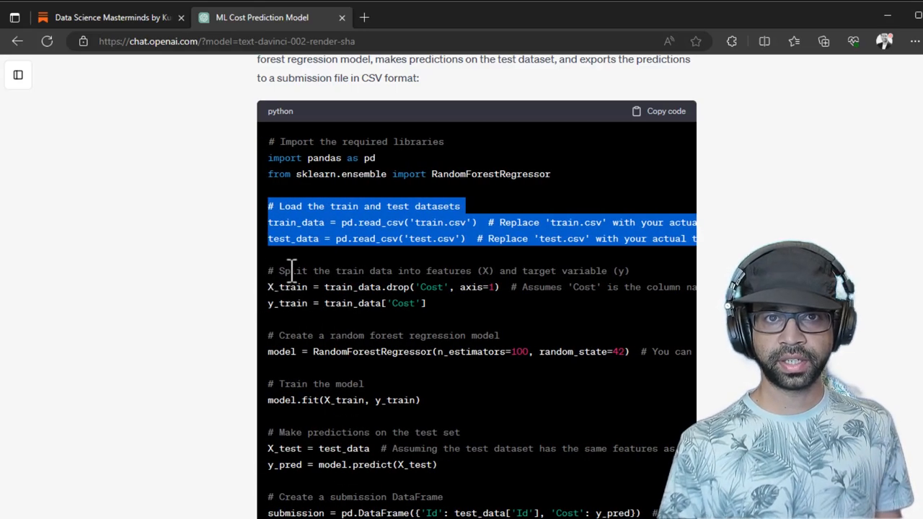
Select the feature and Cost target split lines in ChatGPT's code block.
double_click(536, 271)
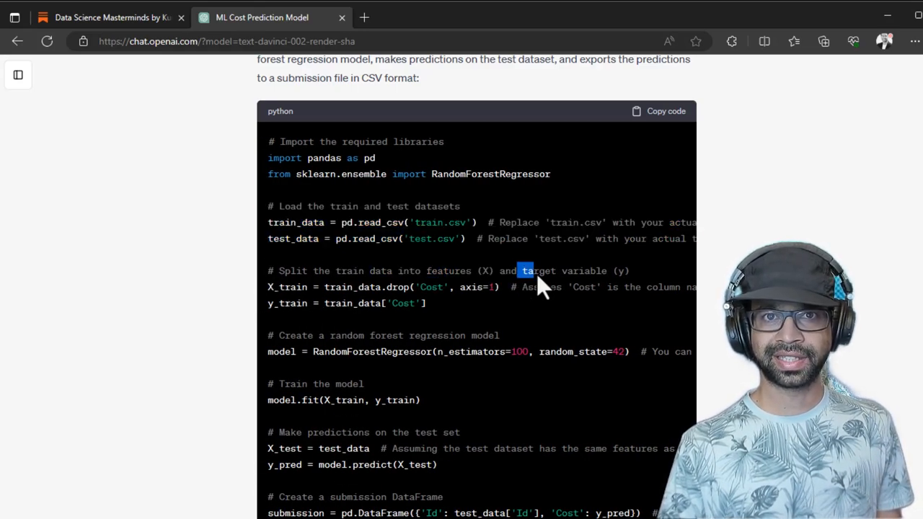
drag(533, 271, 268, 302)
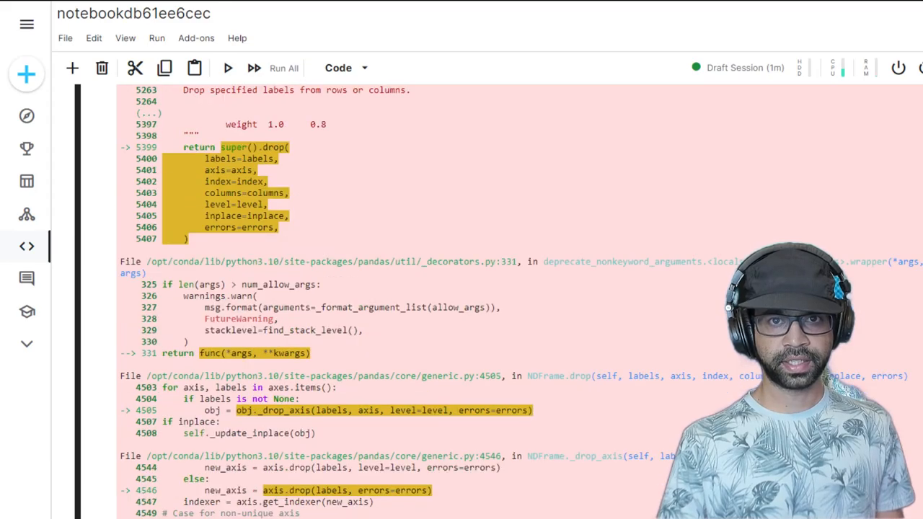
Run train_data.info() in a new cell, revealing 17 columns with lowercase cost as the target.
scroll(down, 3)
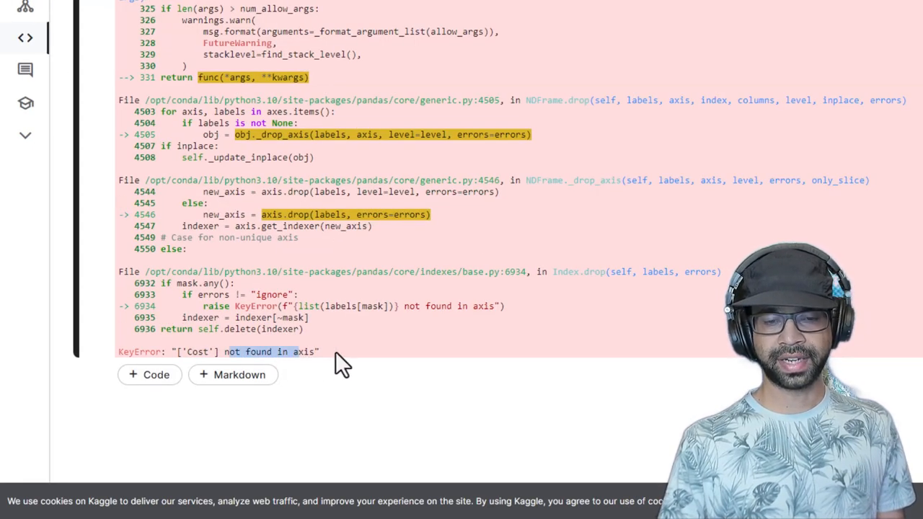
scroll(up, 3)
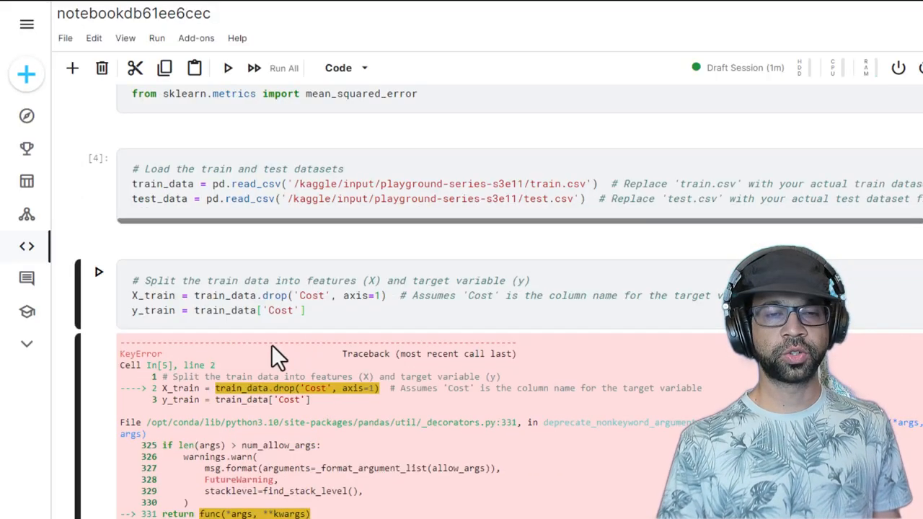
mouse_move(338, 357)
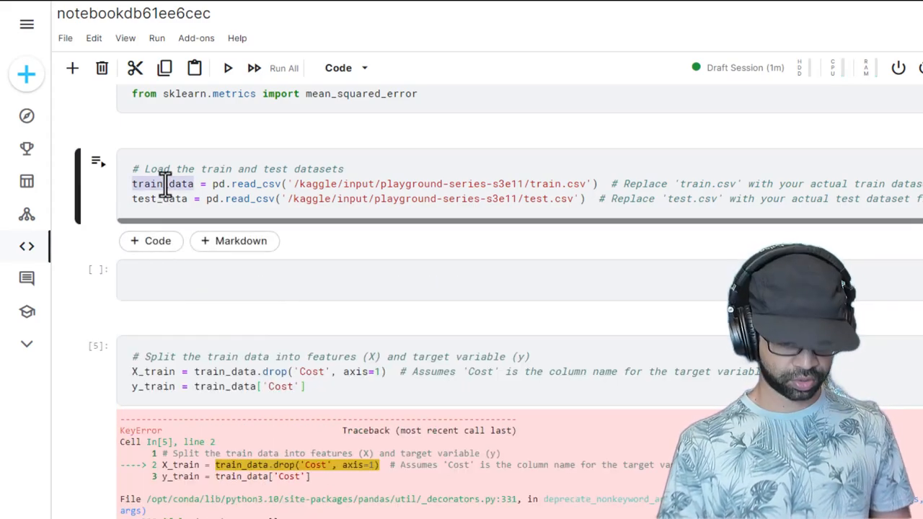
text(train_dat)
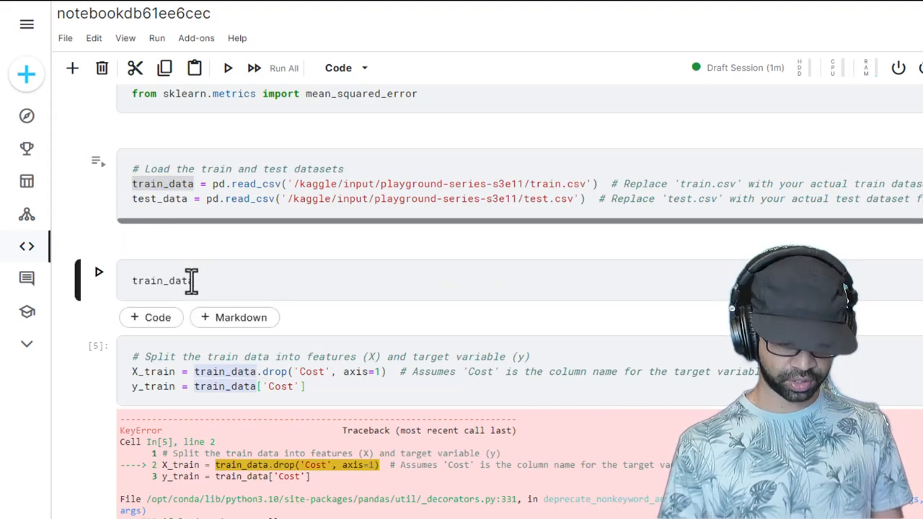
click(282, 68)
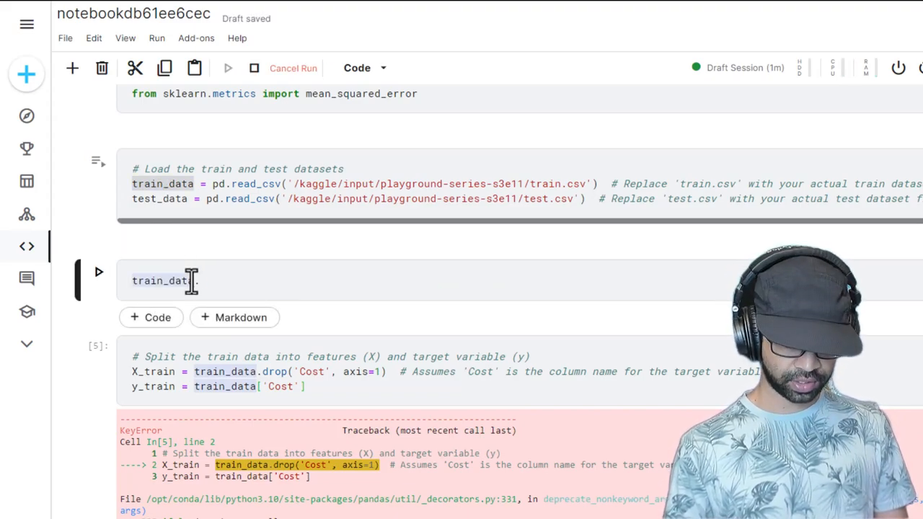
text(.info())
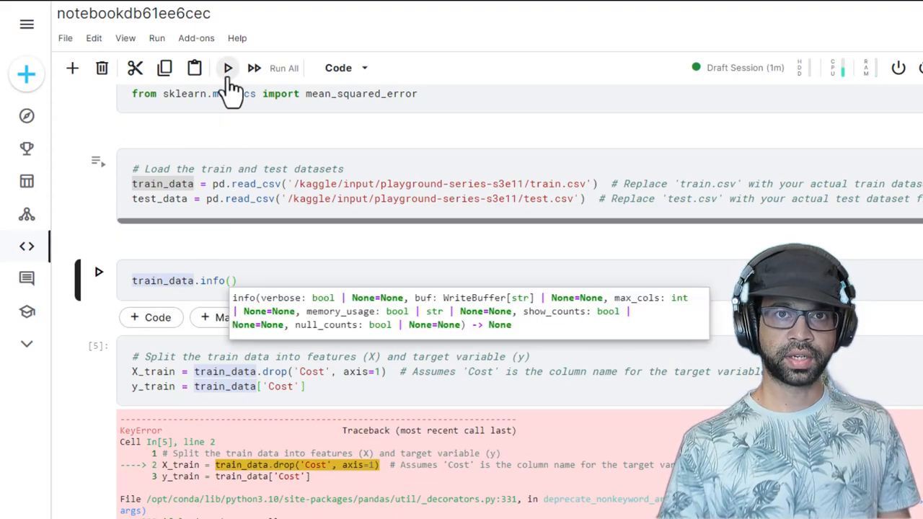
click(228, 68)
text(c)
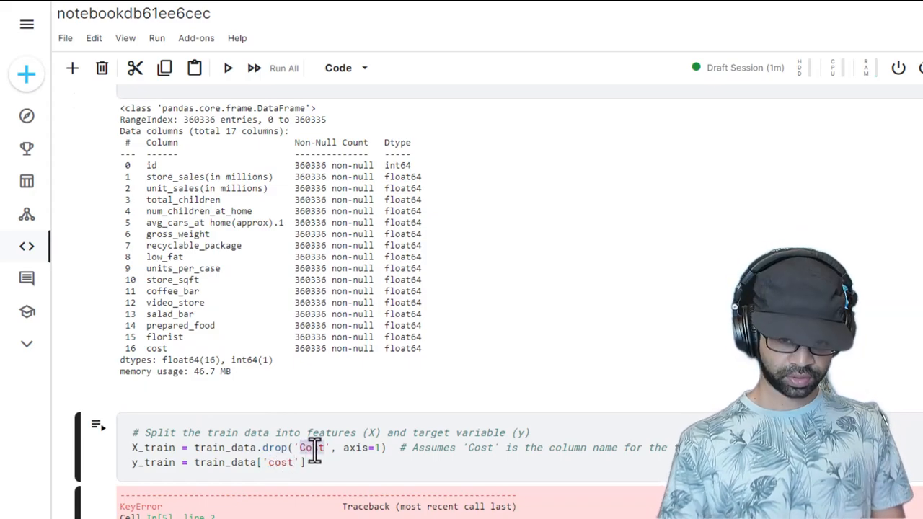
scroll(down, 3)
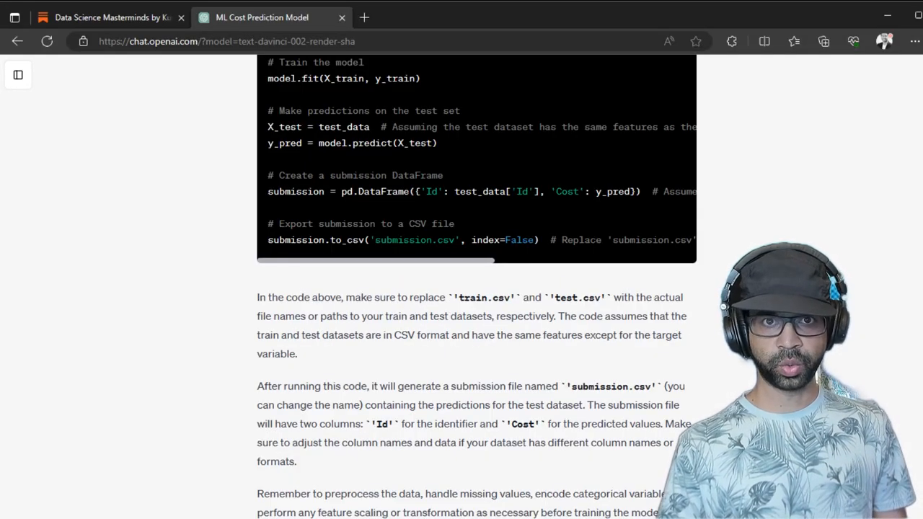
Ask ChatGPT to make the Cost column name lowercase and read its revised random forest code.
scroll(down, 3)
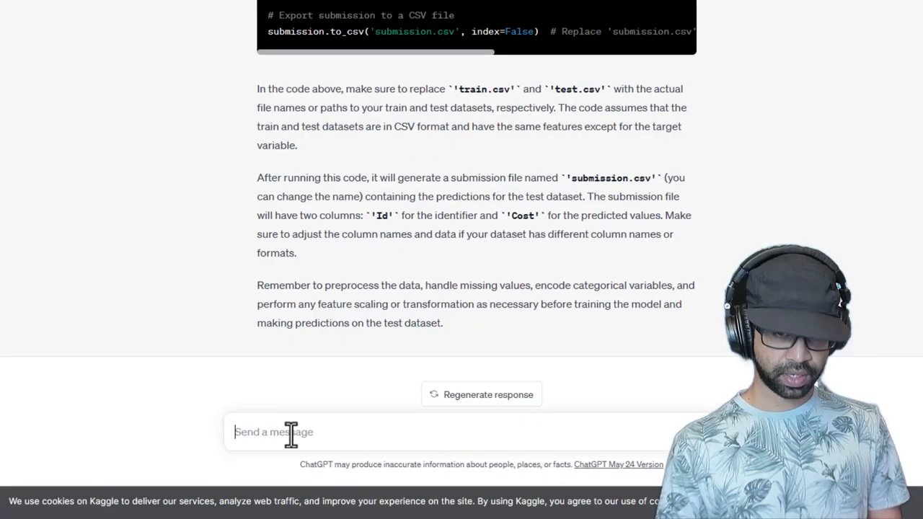
text(make the Cost column name in lower case)
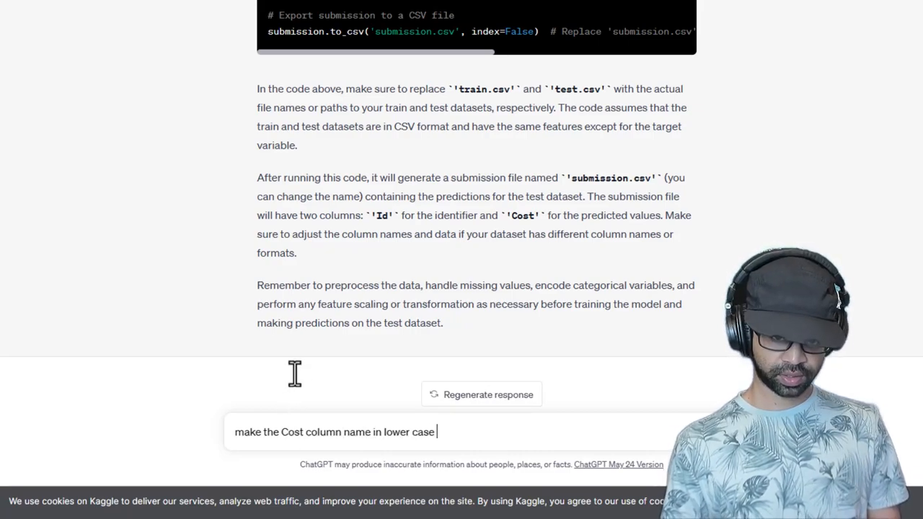
key(Return)
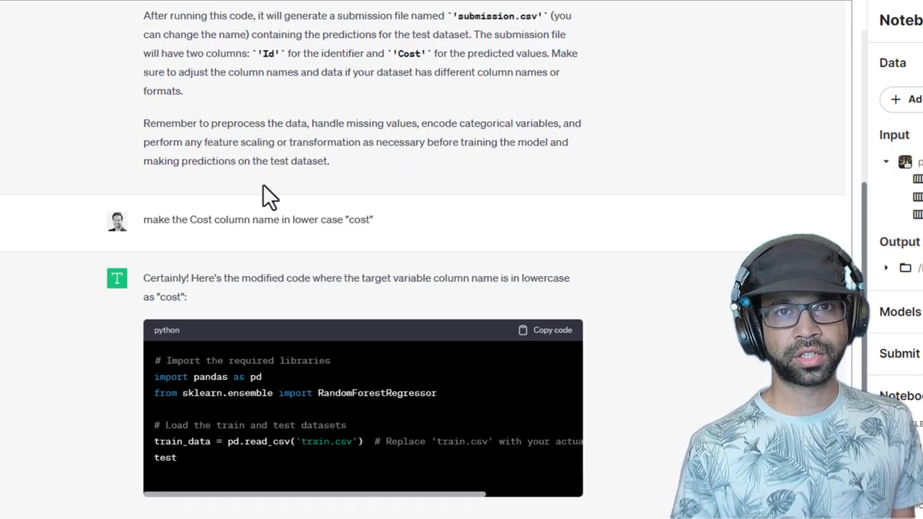
scroll(down, 3)
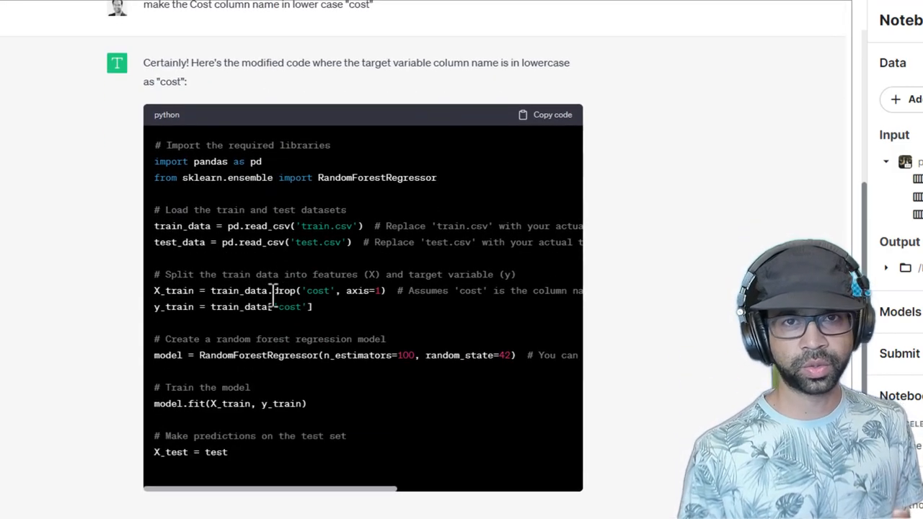
scroll(down, 3)
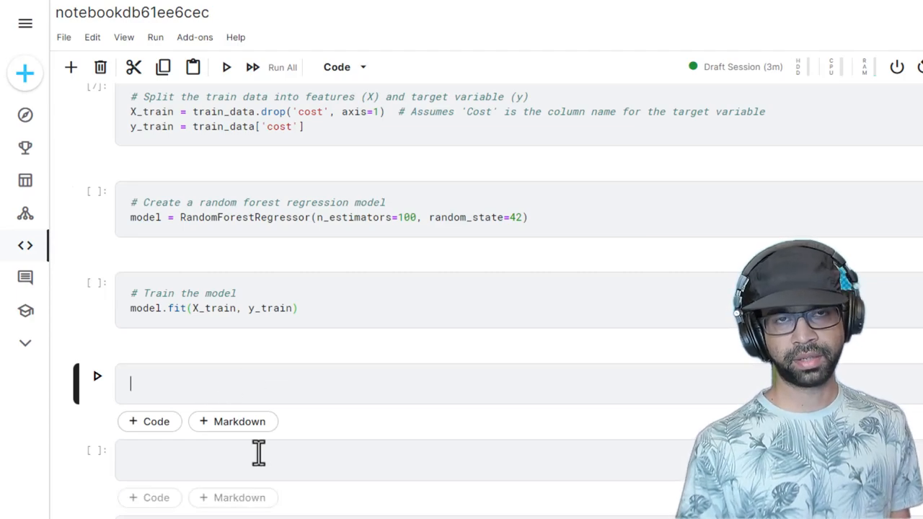
scroll(up, 3)
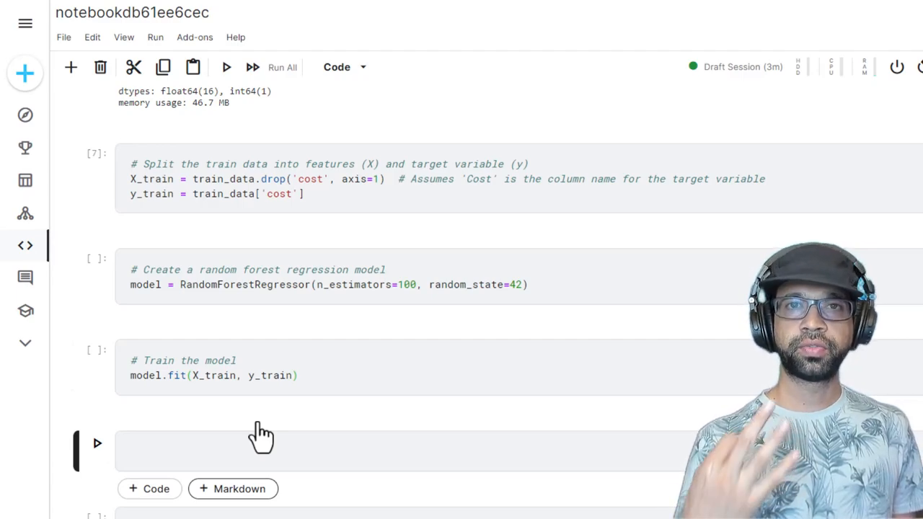
click(288, 450)
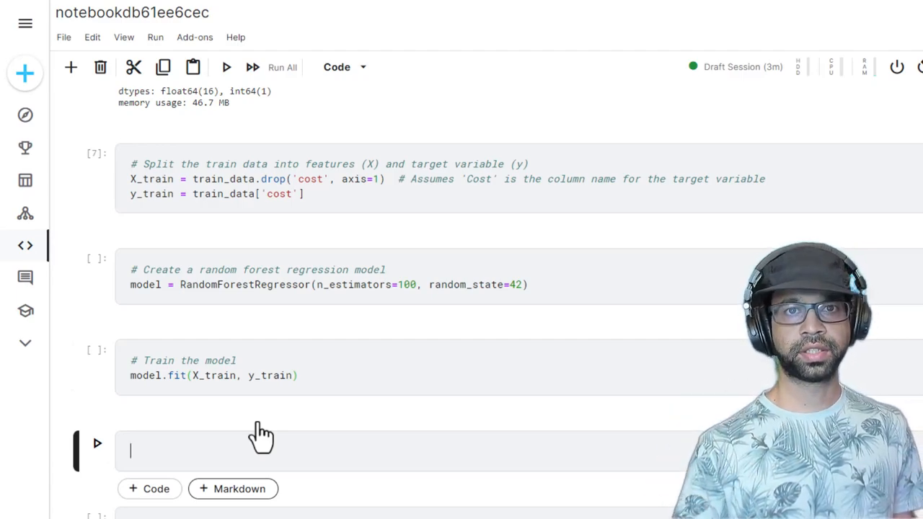
scroll(up, 3)
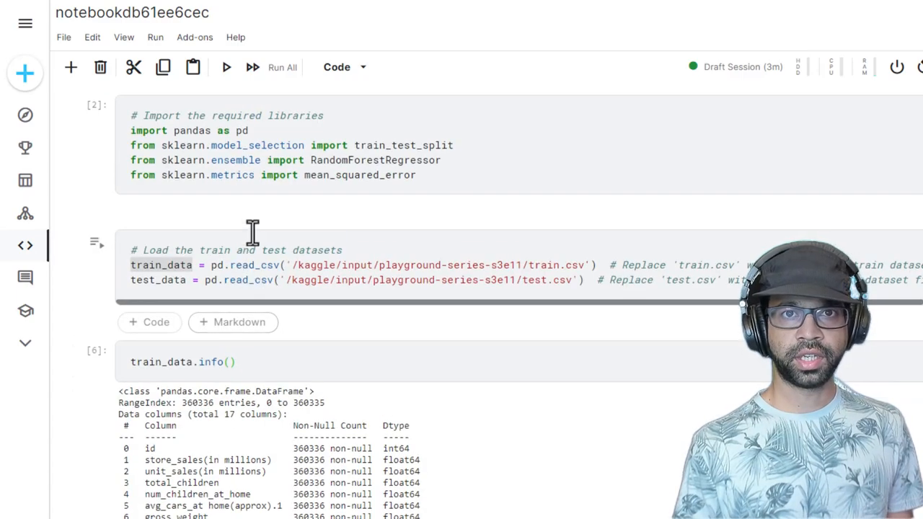
scroll(down, 3)
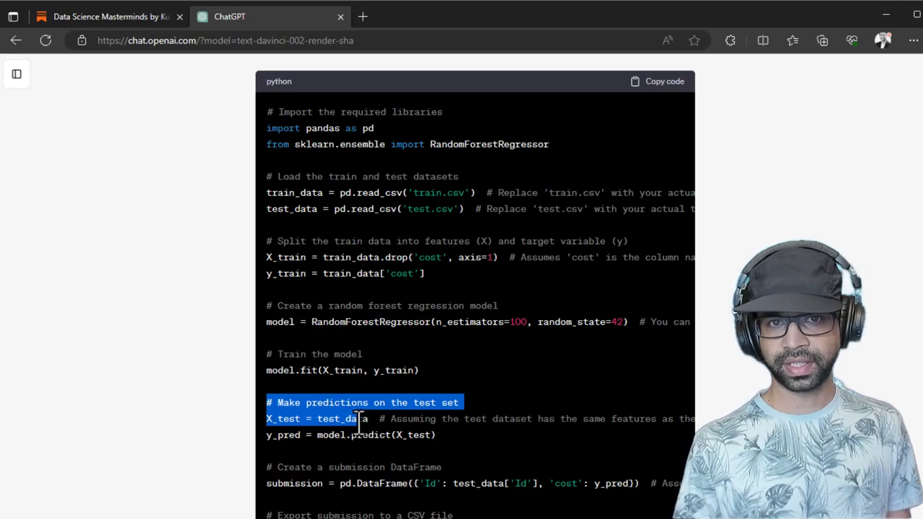
Copy the '# Make predictions' lines from ChatGPT's revised code.
drag(357, 420, 447, 435)
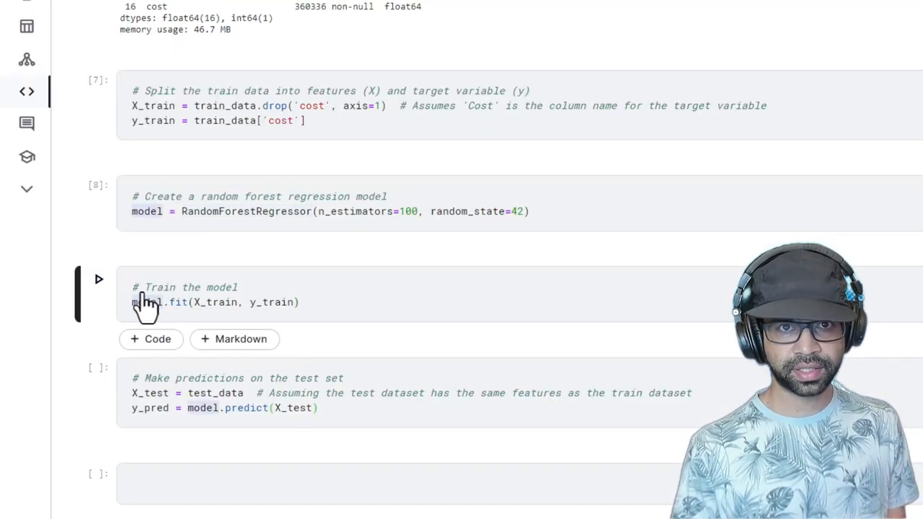
Set the random forest to n_estimators=25 and retrain it on the training data.
click(98, 279)
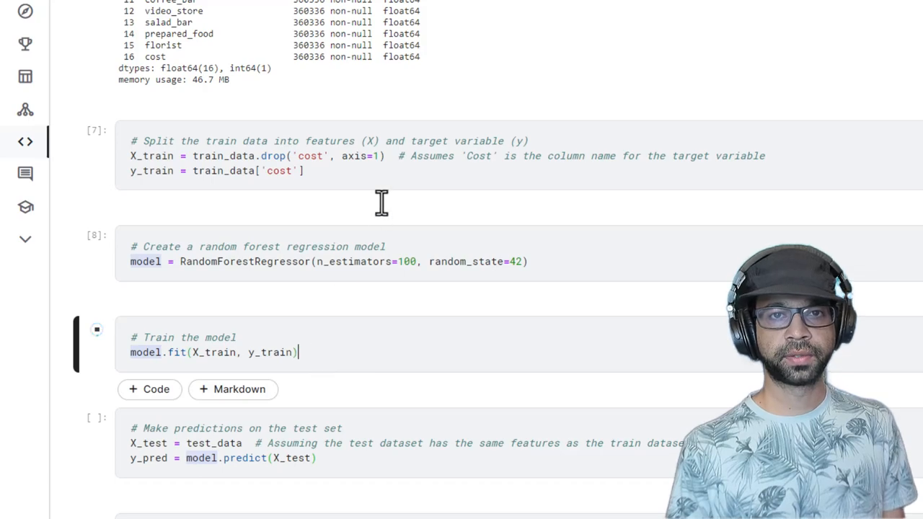
click(97, 329)
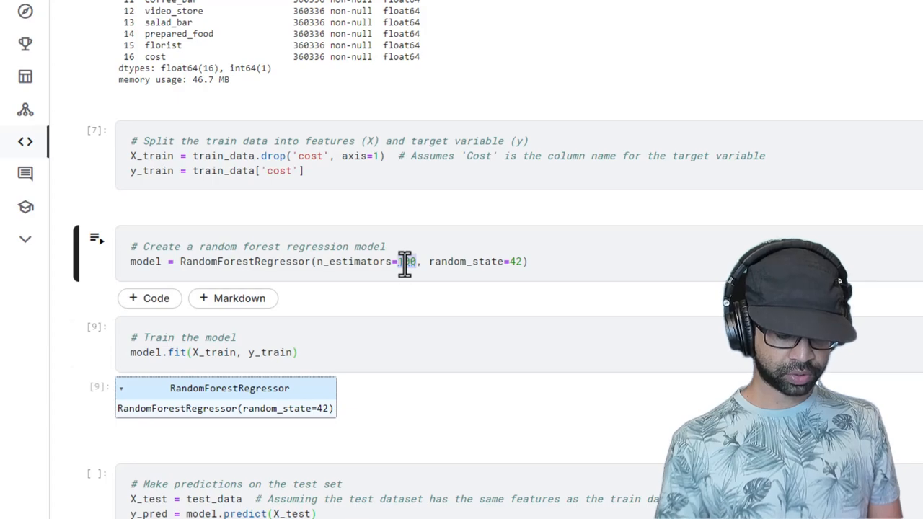
text(25)
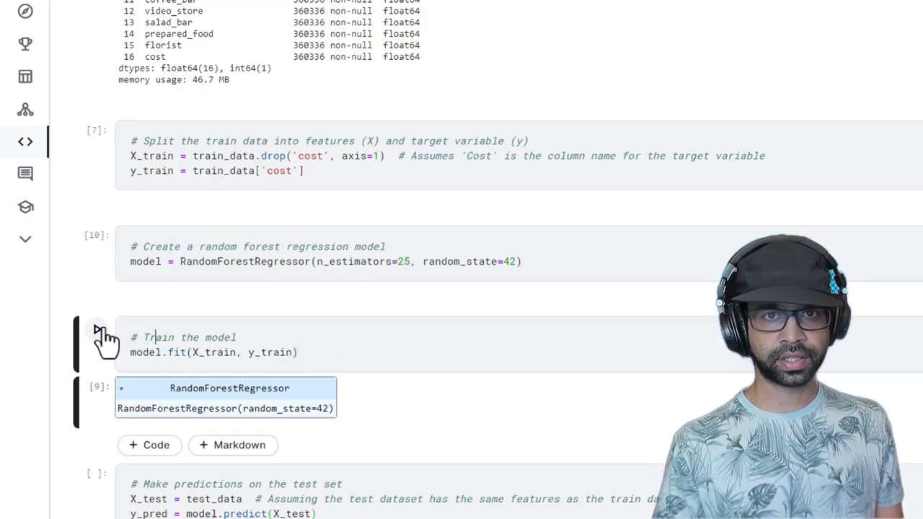
click(98, 329)
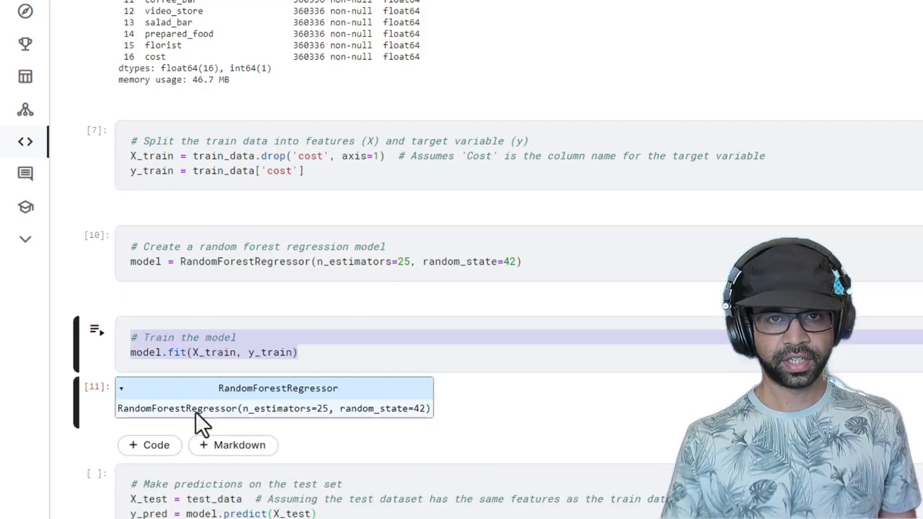
mouse_move(380, 392)
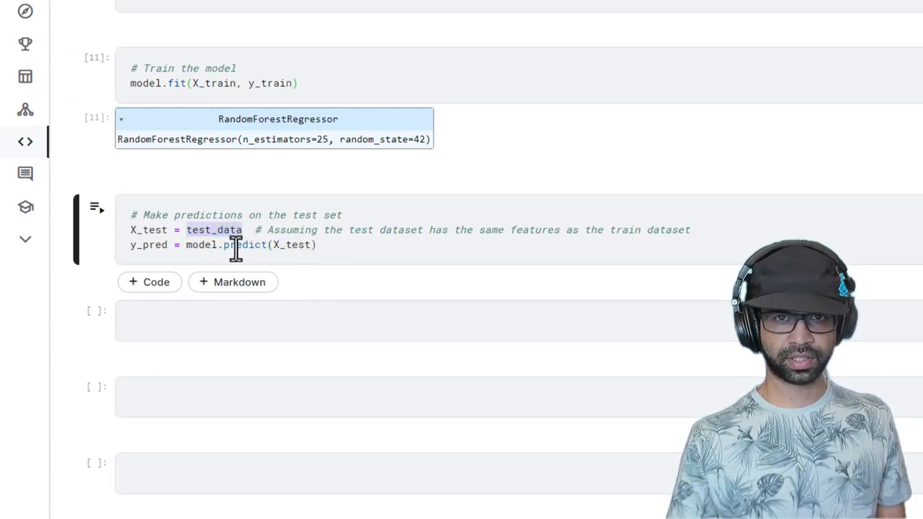
scroll(up, 3)
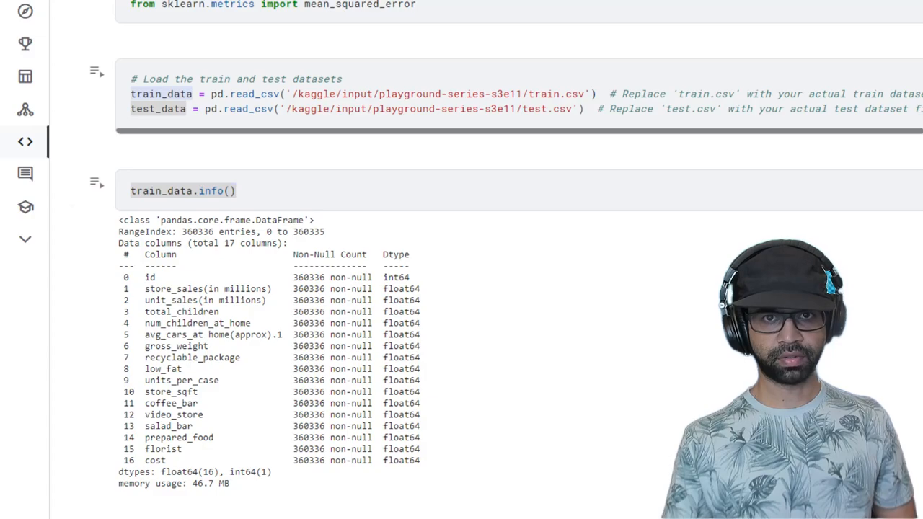
Compare train and test column info, run the prediction cell to get y_pred, and review the submission code.
scroll(down, 3)
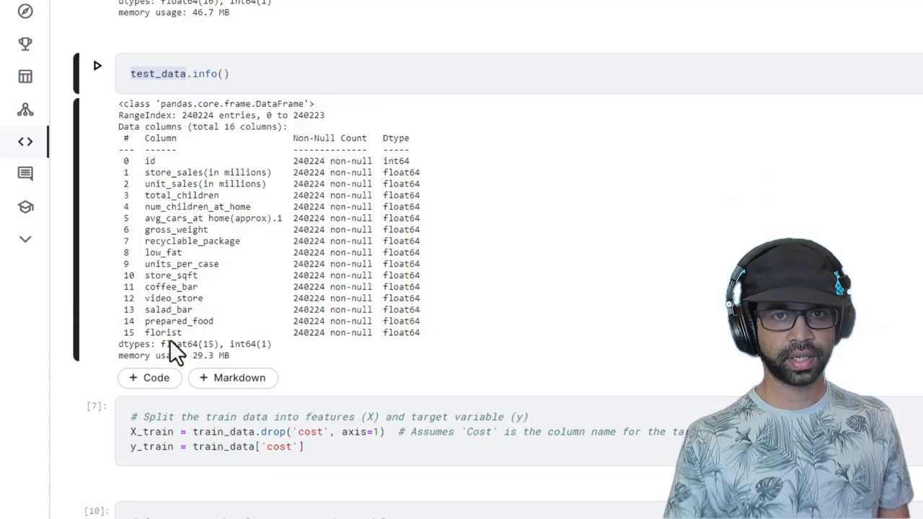
scroll(up, 3)
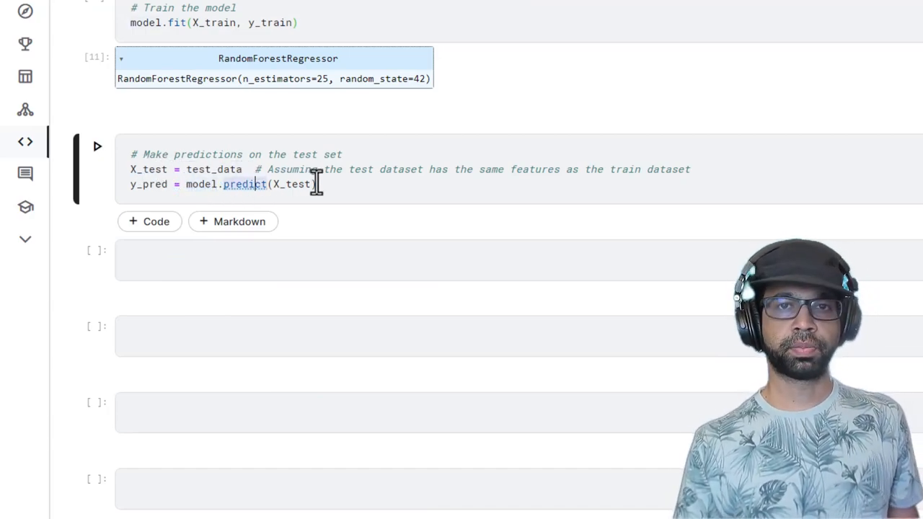
click(98, 147)
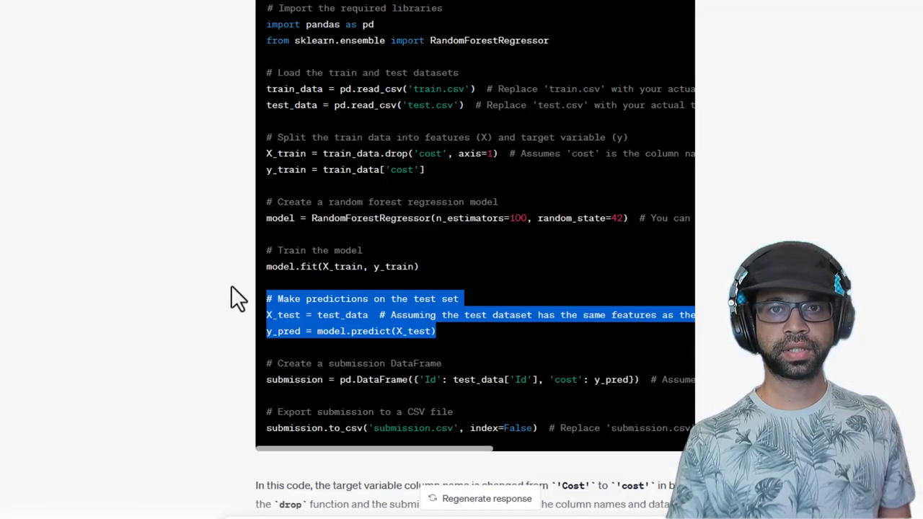
scroll(down, 3)
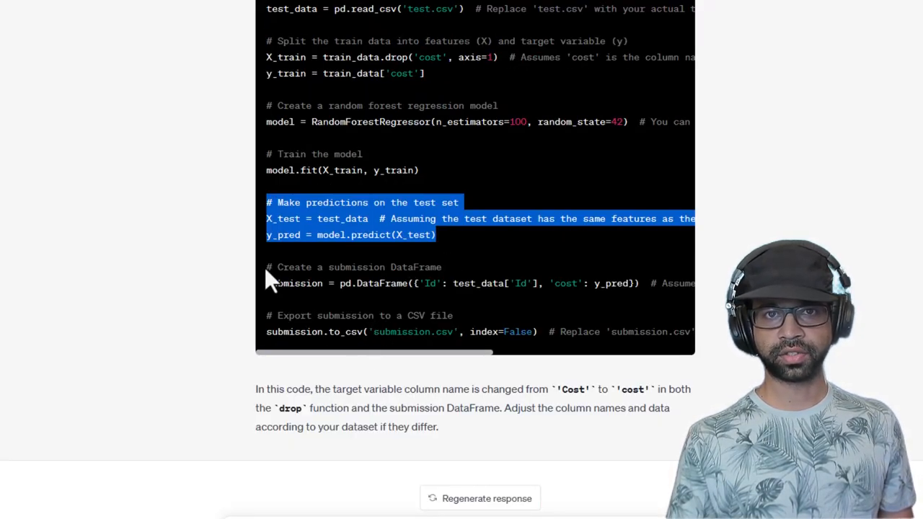
scroll(right, 3)
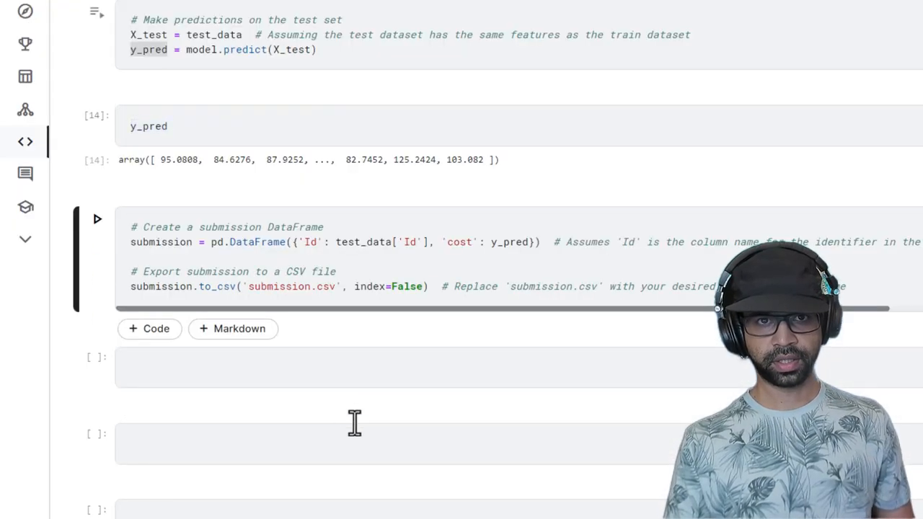
Load sample_submission.csv as submission_data and show its head with id and cost columns.
scroll(up, 3)
text(submission_data)
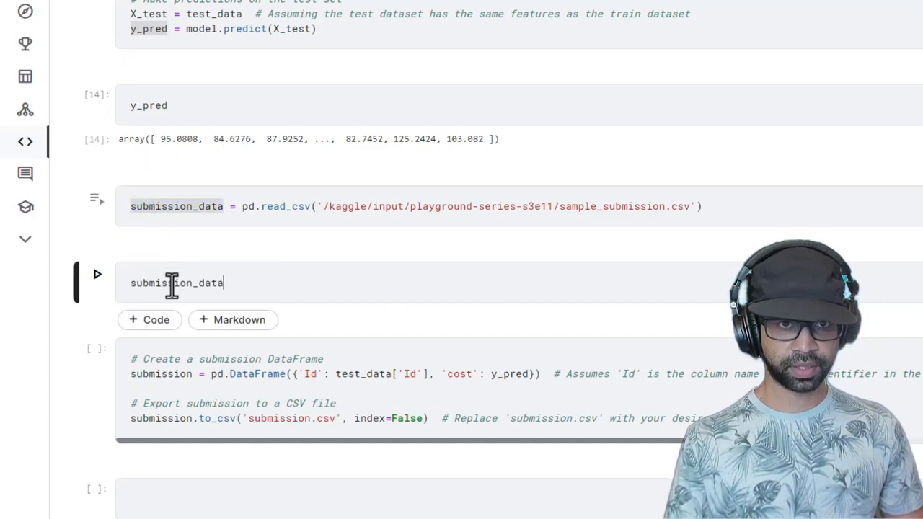
text(.head)
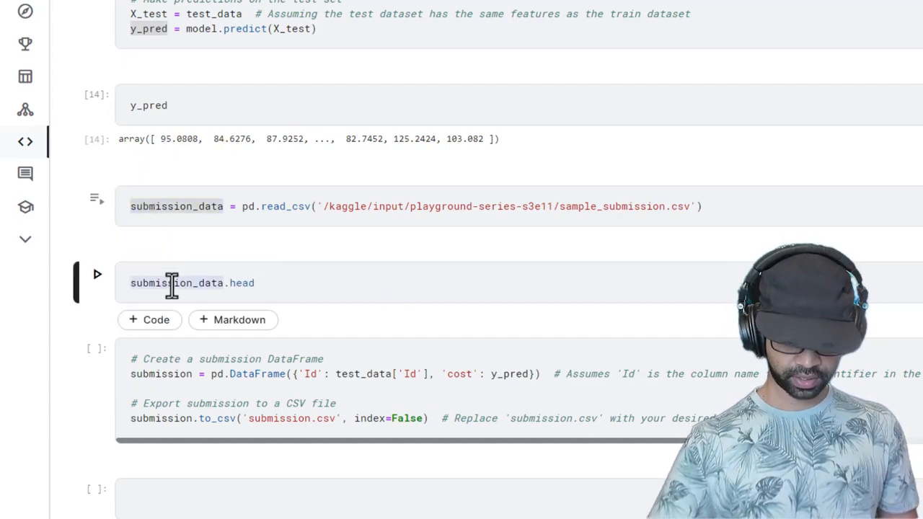
click(98, 283)
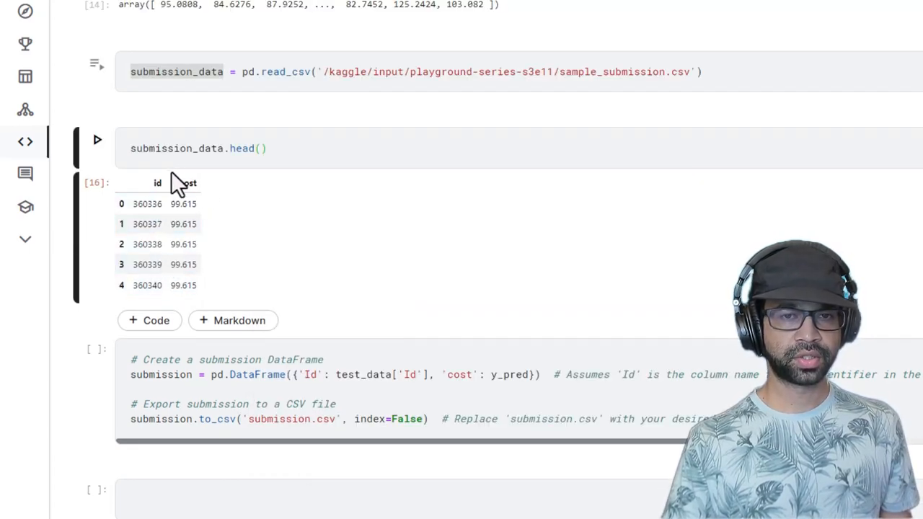
mouse_move(193, 194)
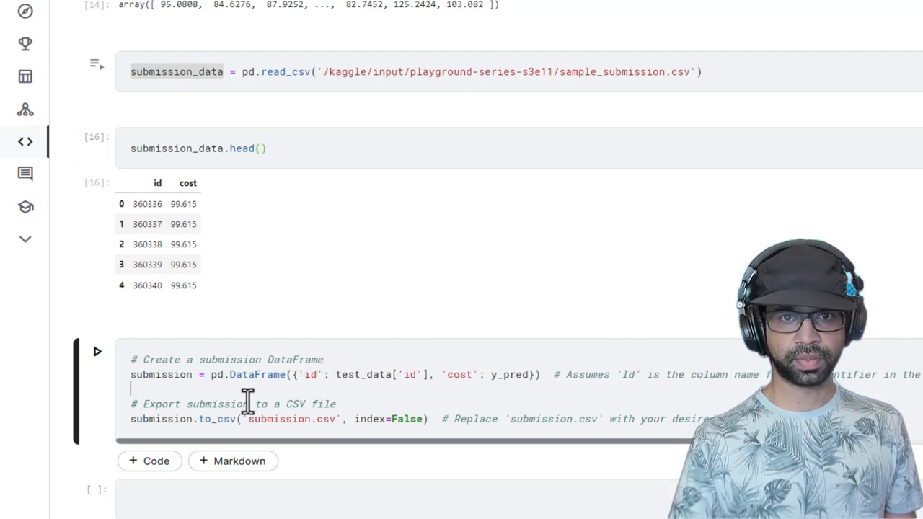
Rename the export file to rf_submission.csv and run the cell building the submission table.
text(rf_)
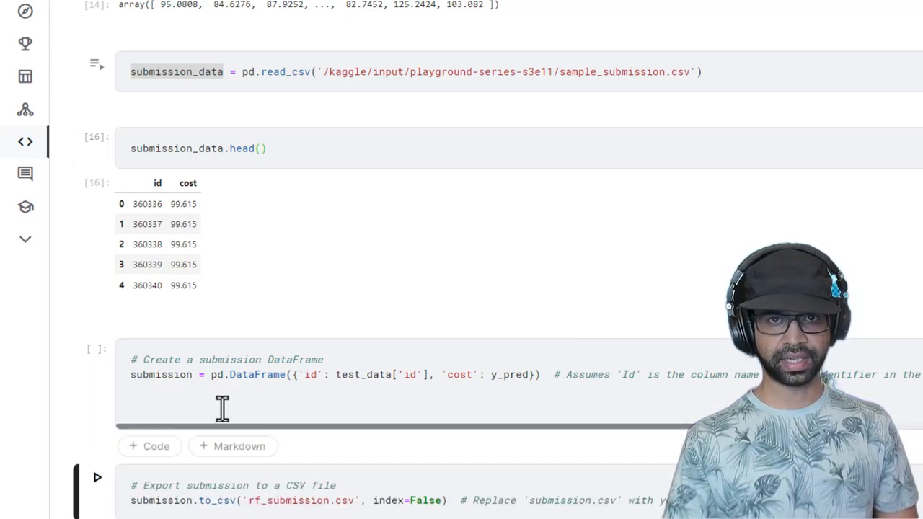
click(161, 147)
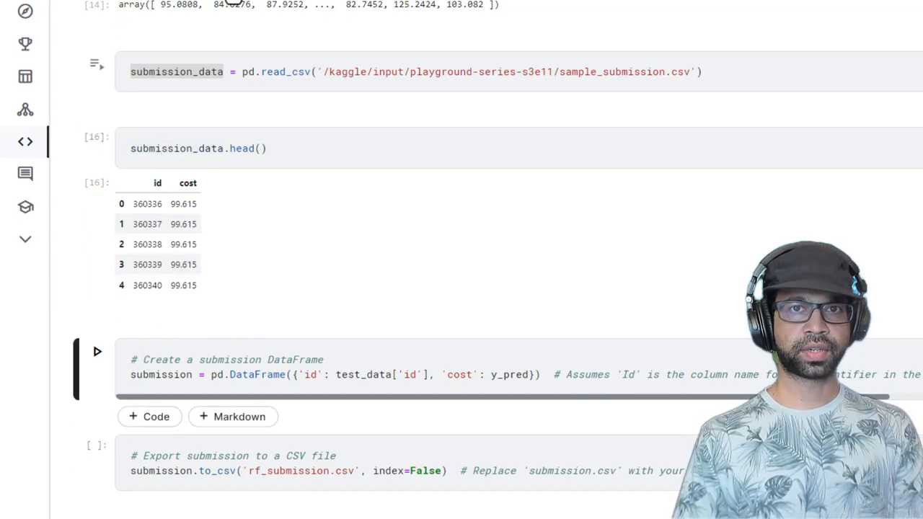
click(98, 351)
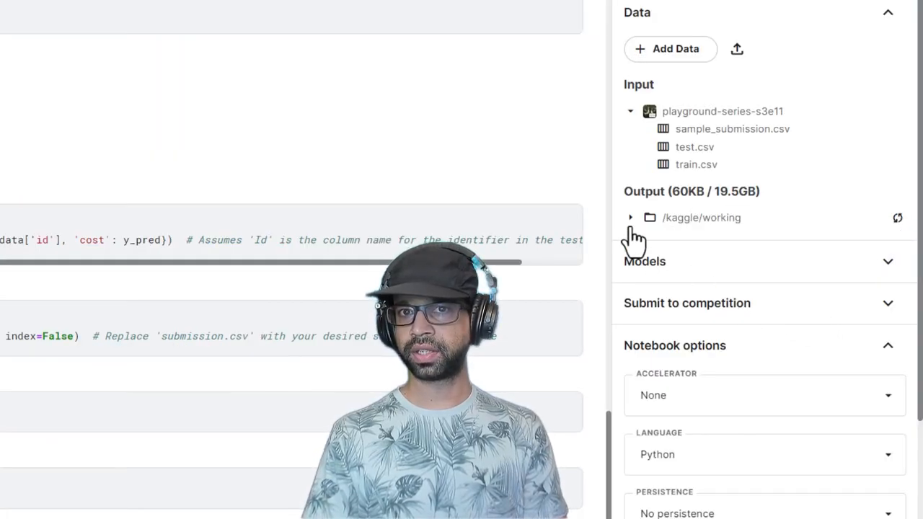
Expand /kaggle/working to confirm rf_submission.csv is in the output folder.
click(630, 216)
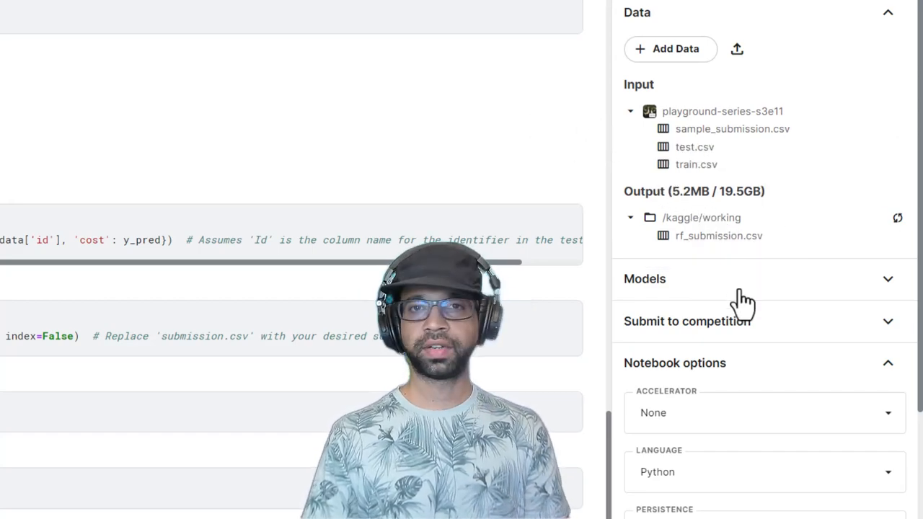
mouse_move(588, 350)
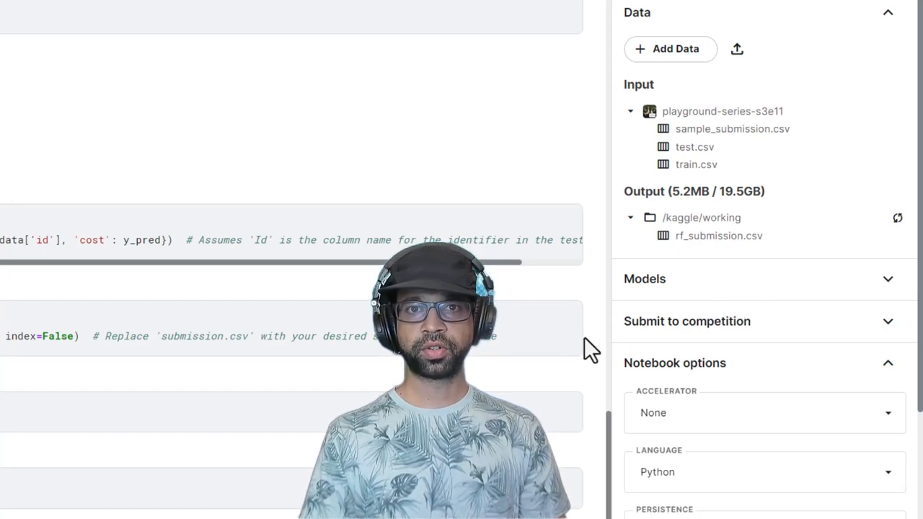
mouse_move(216, 280)
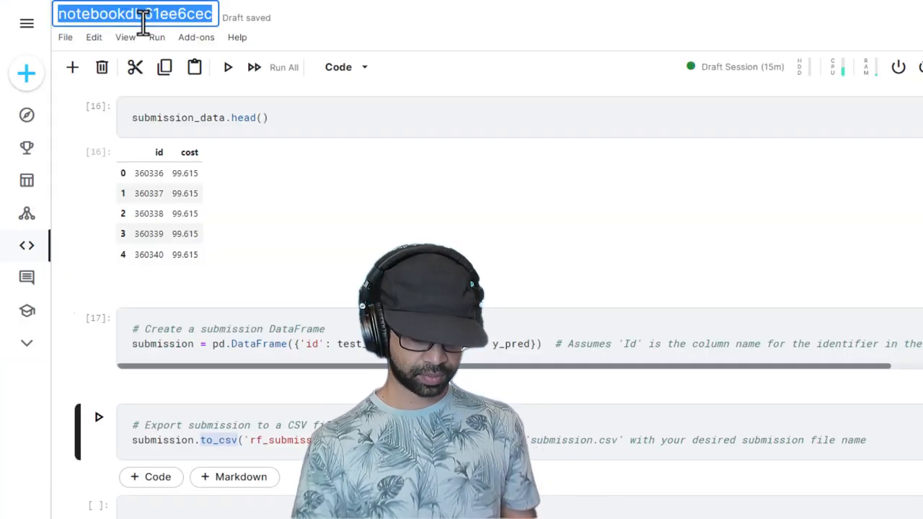
Rename the notebook to 'YT Kaggle Case Study v1'.
text(YT Kaggle Case Study v1)
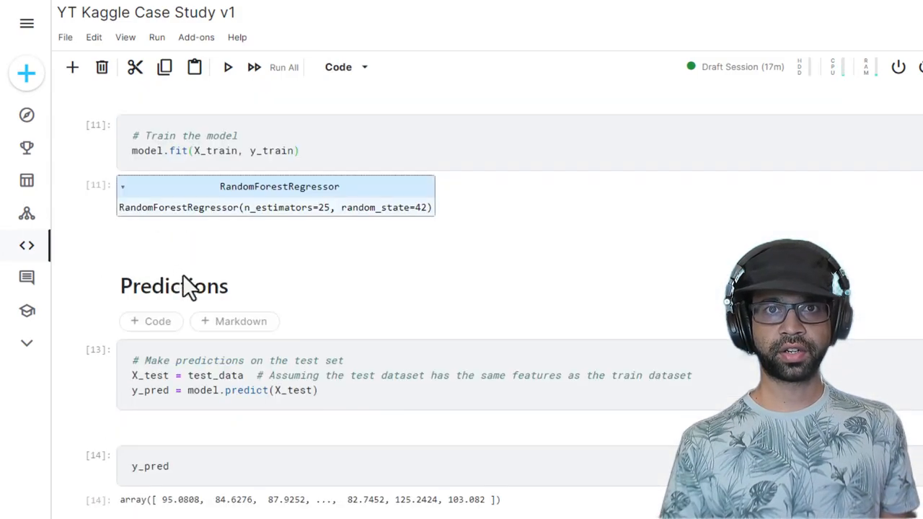
scroll(up, 3)
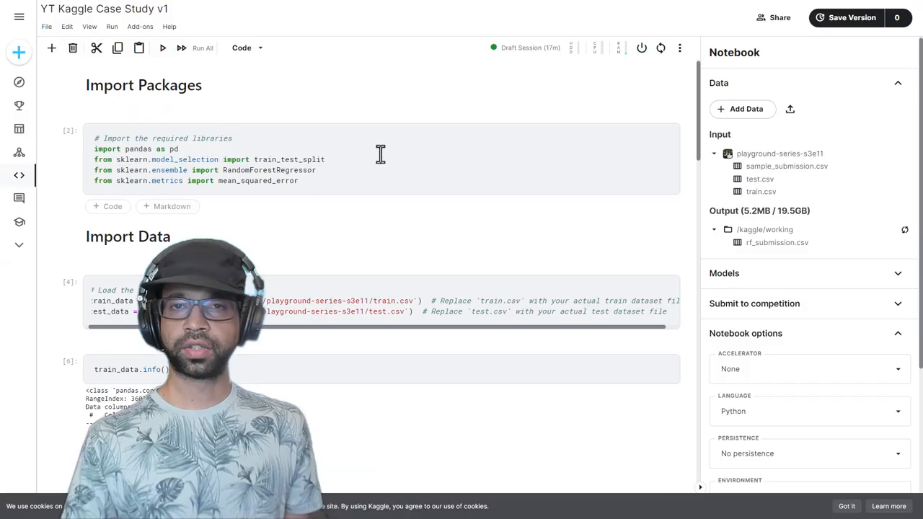
Make the notebook Public and copy its yt-kaggle-case-study-v1 URL.
click(773, 17)
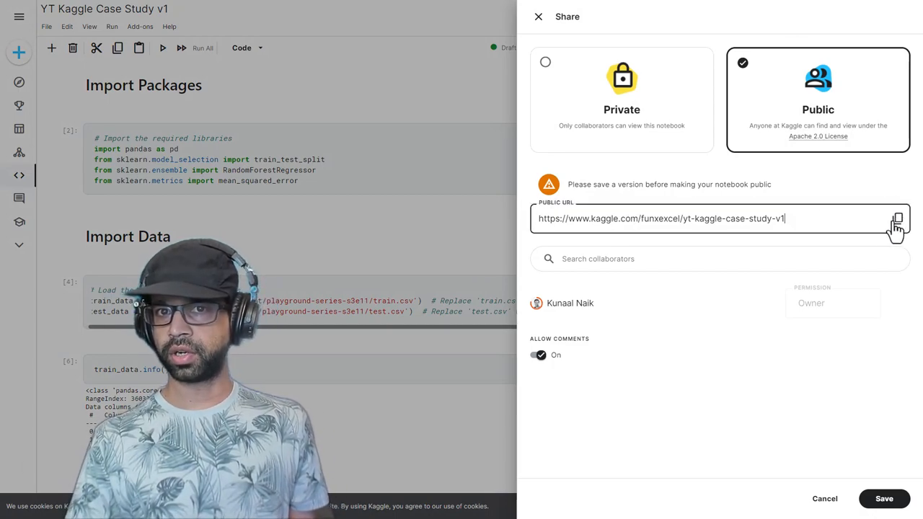
click(897, 218)
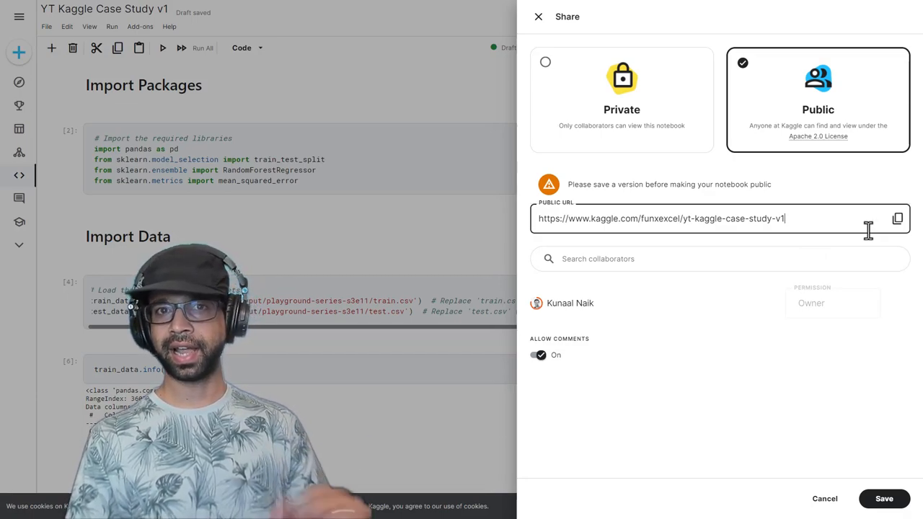
mouse_move(886, 274)
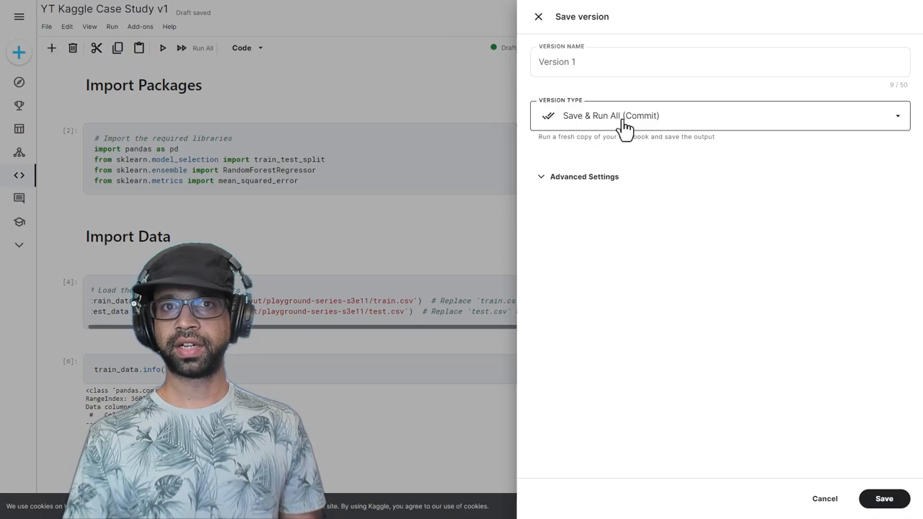
mouse_move(811, 439)
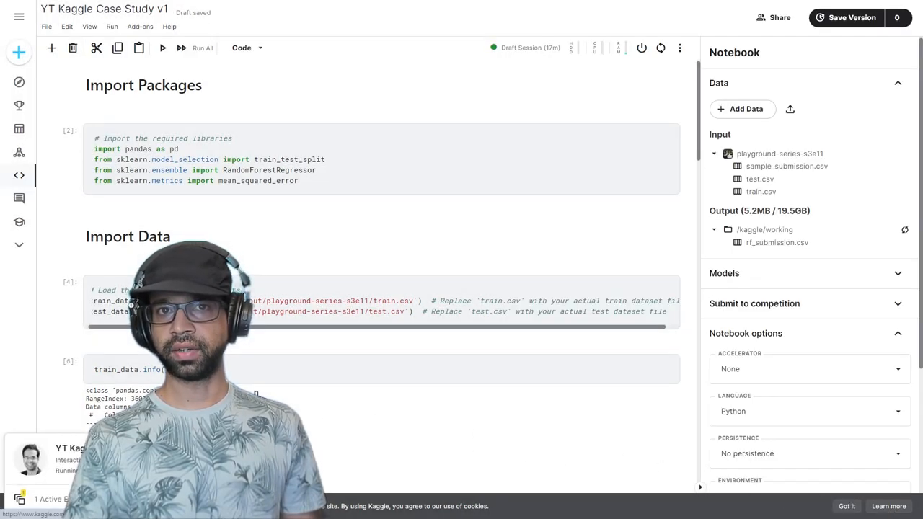
Watch the committed version finish running, then go to the saved version's page.
click(850, 17)
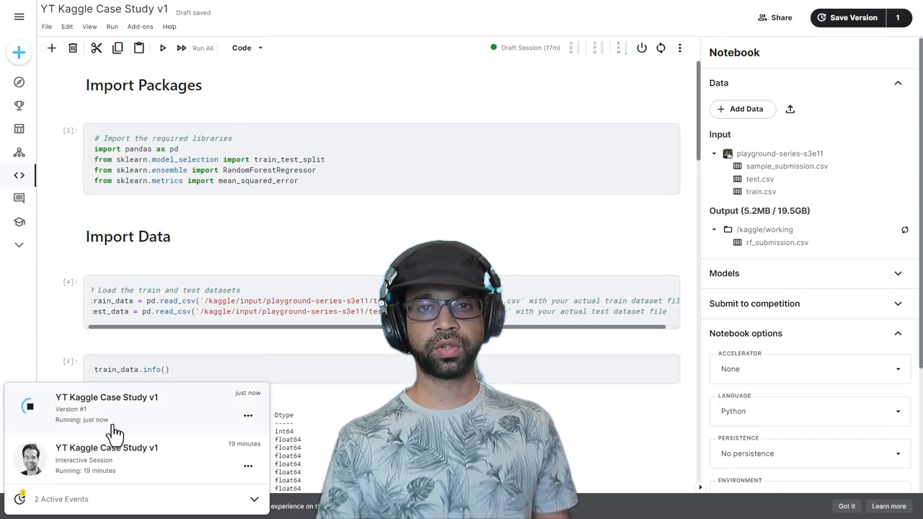
mouse_move(295, 392)
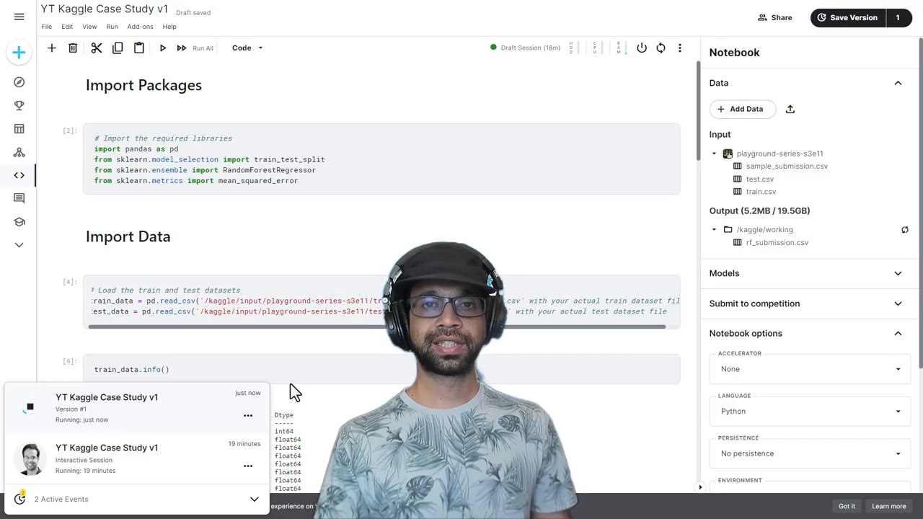
mouse_move(853, 17)
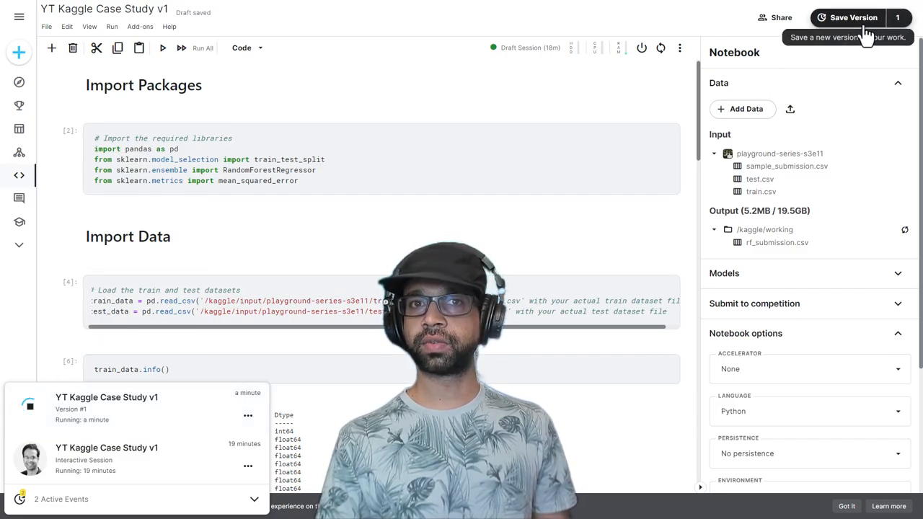
mouse_move(133, 426)
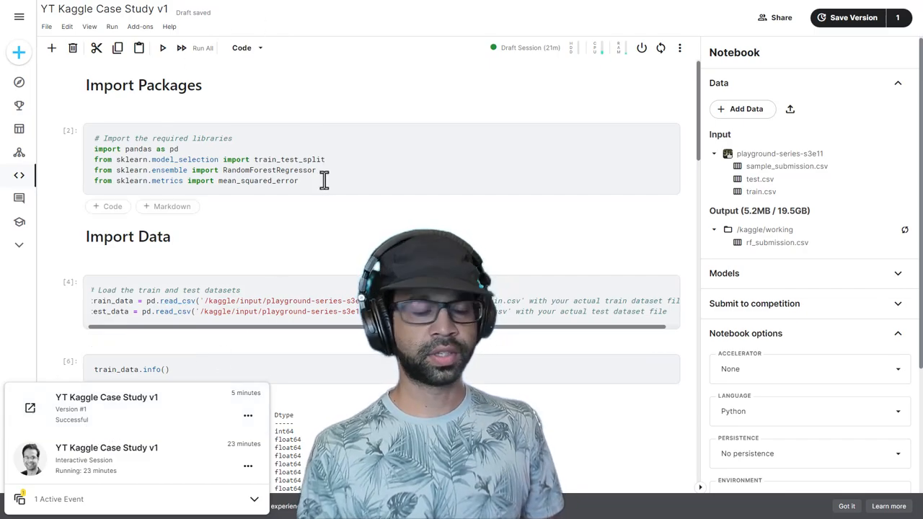
mouse_move(444, 162)
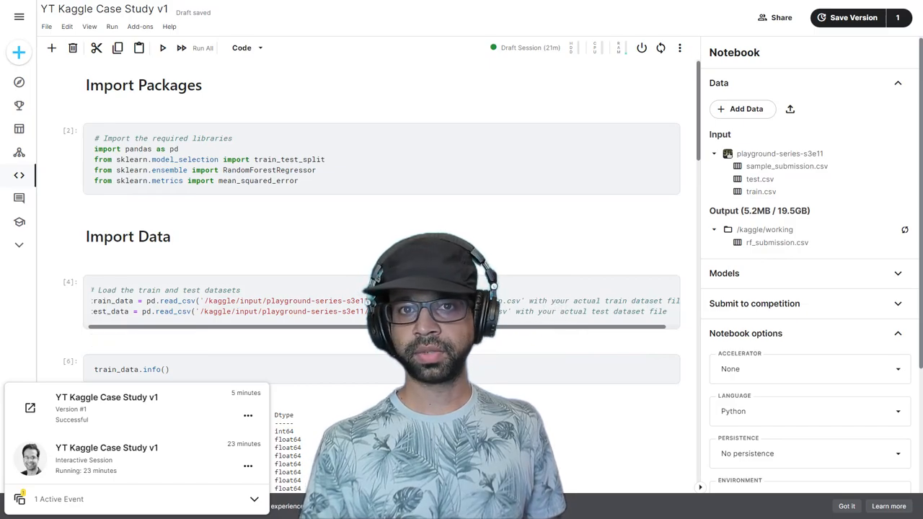
right_click(231, 159)
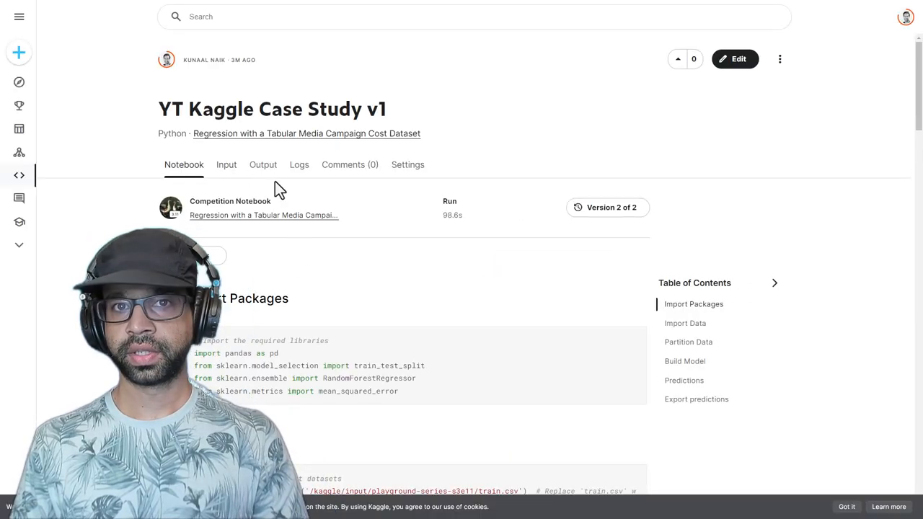
View the Output listing rf_submission.csv (5.39 MB) with its cost predictions.
click(262, 165)
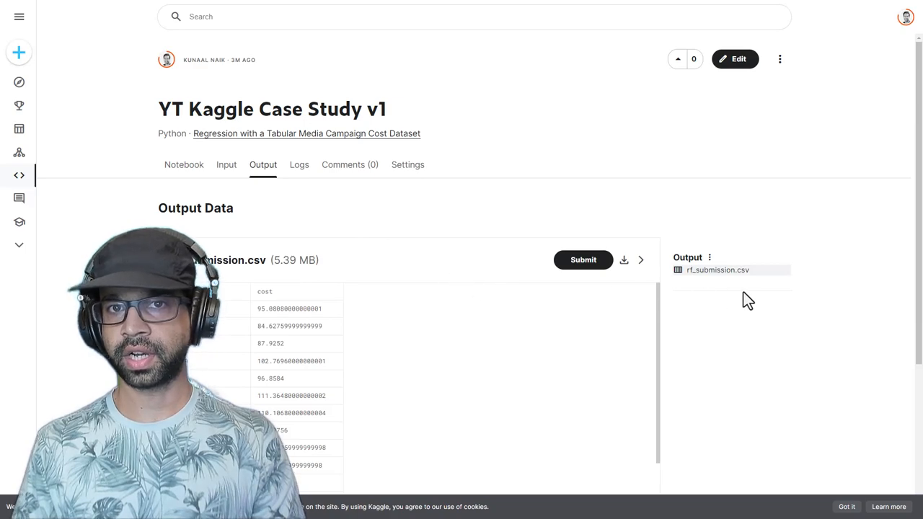
mouse_move(717, 270)
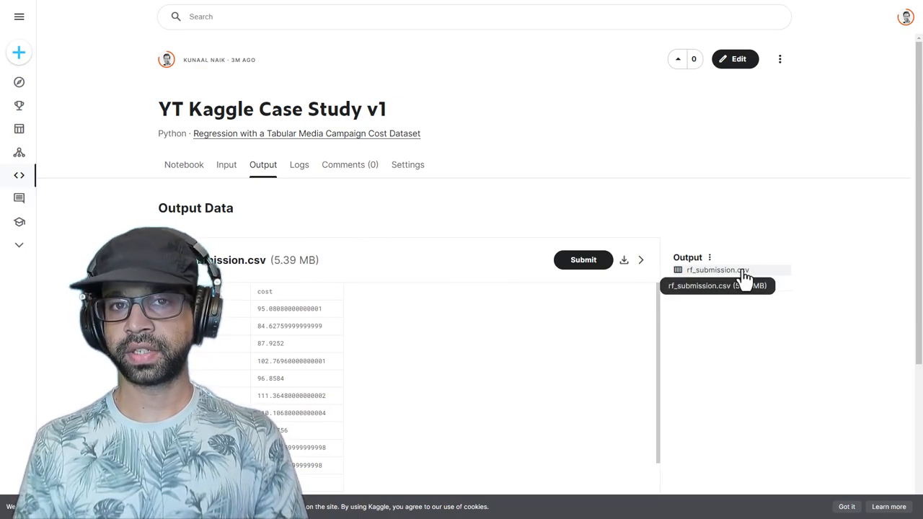
mouse_move(704, 281)
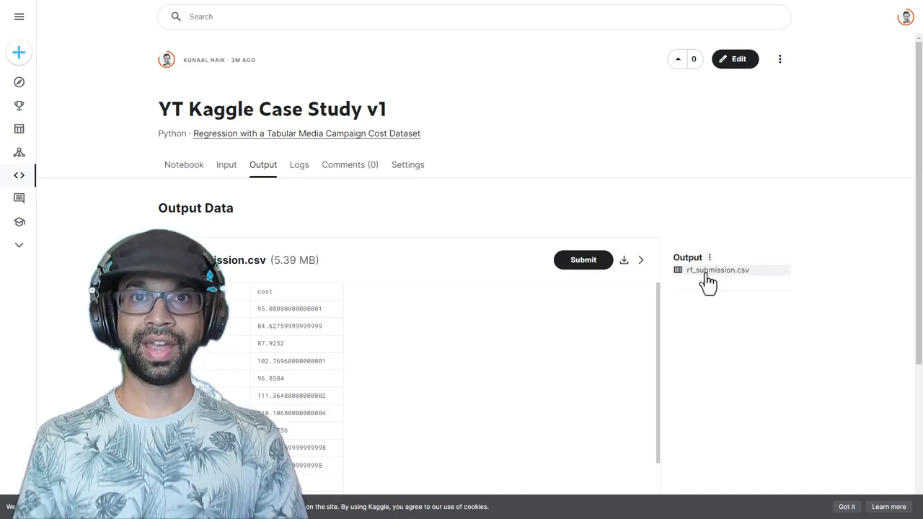
mouse_move(669, 311)
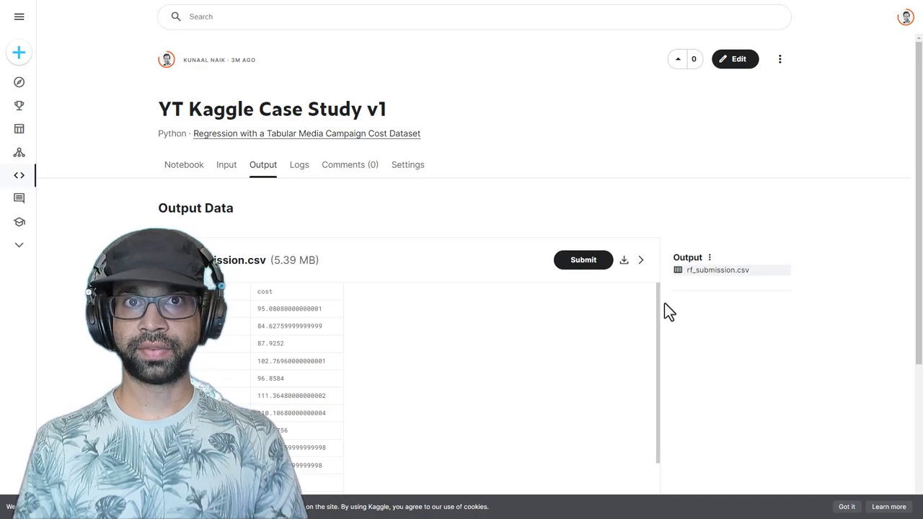
Submit rf_submission.csv from Version 2 to the competition with description 'R'.
click(583, 259)
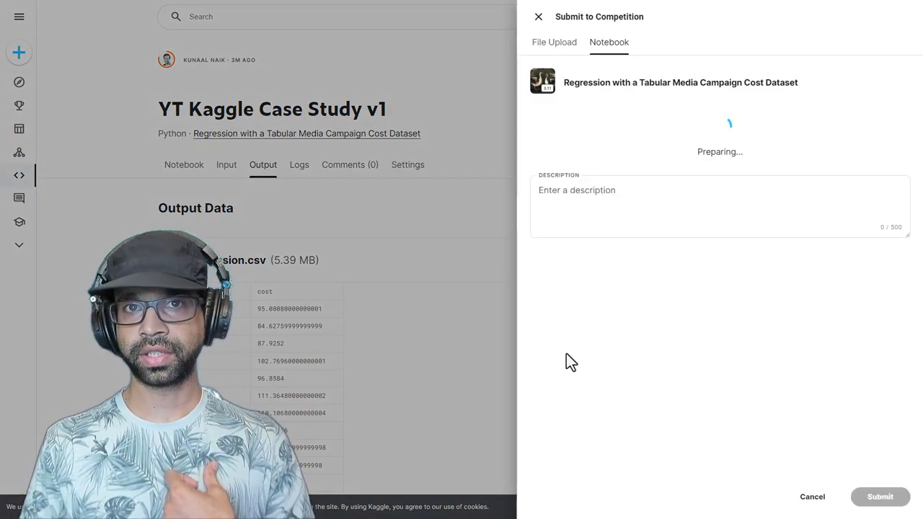
text(Rf base so)
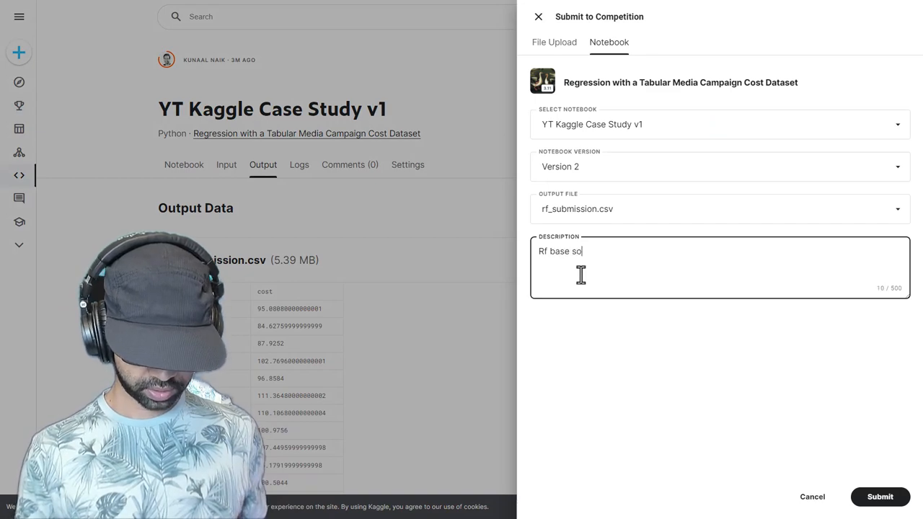
click(879, 496)
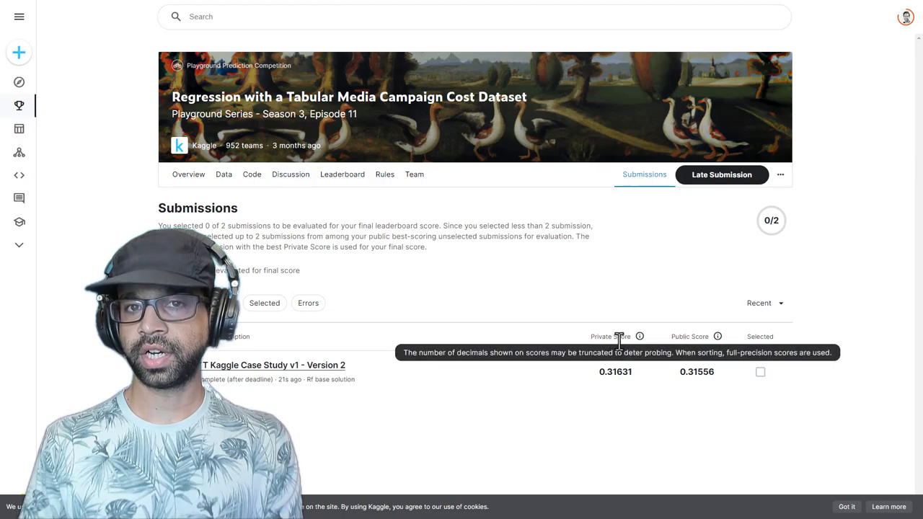
mouse_move(648, 401)
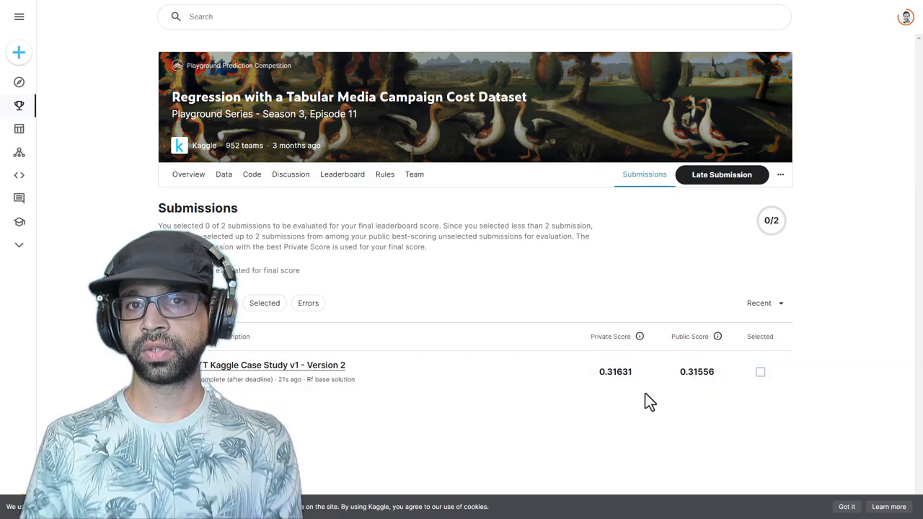
mouse_move(641, 389)
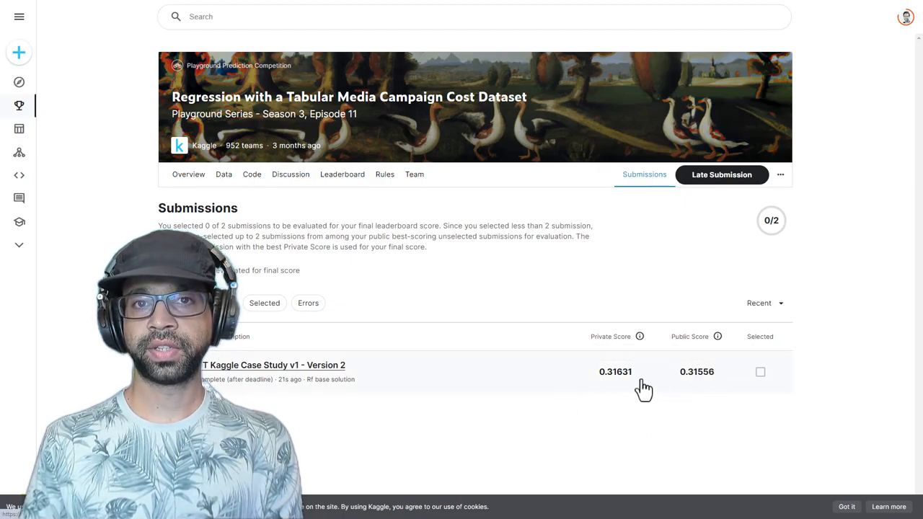
mouse_move(450, 300)
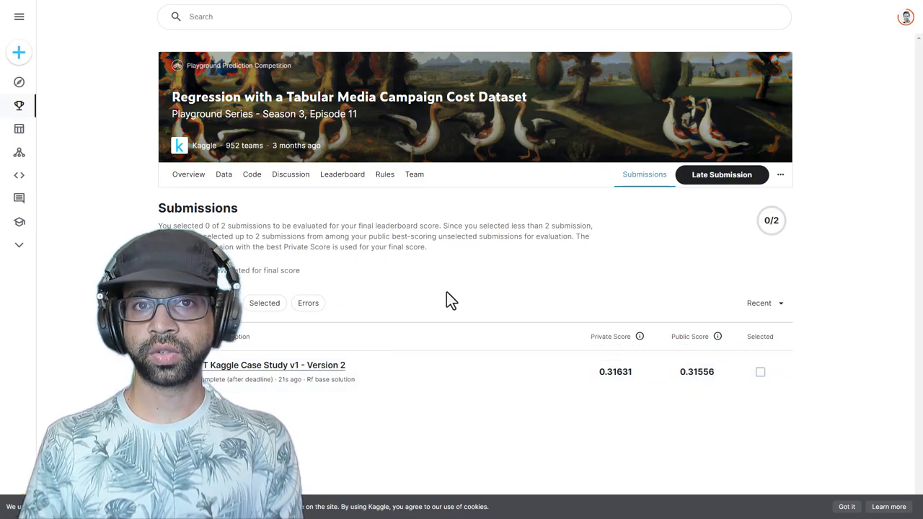
View the leaderboard with rf_submission.csv scoring 0.31631 private and 0.31556 public.
click(342, 173)
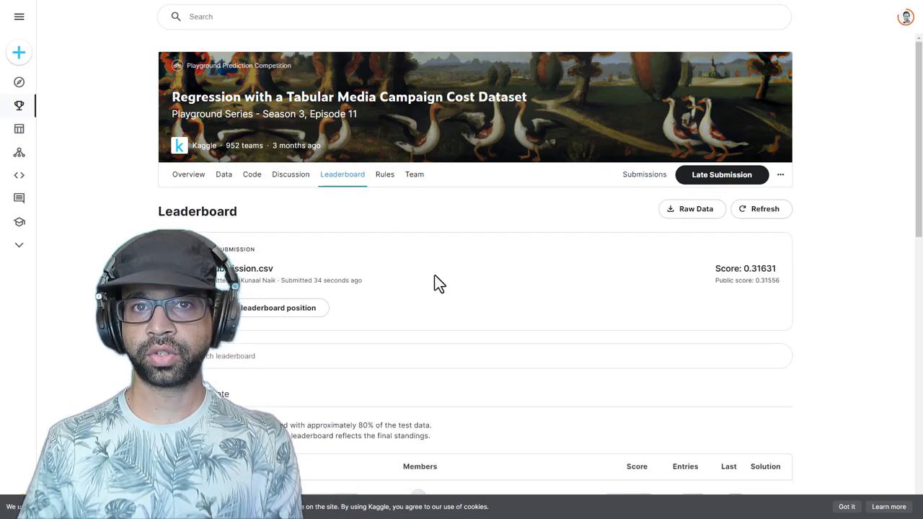
scroll(down, 3)
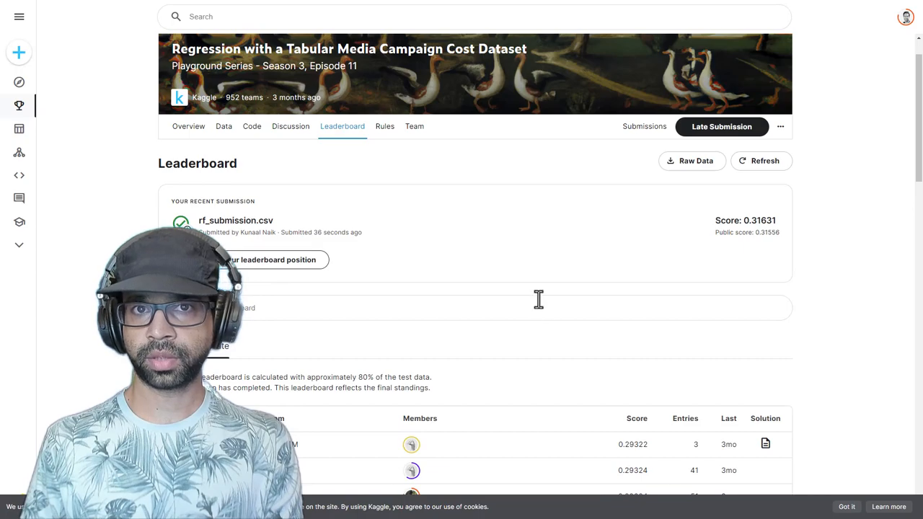
mouse_move(510, 303)
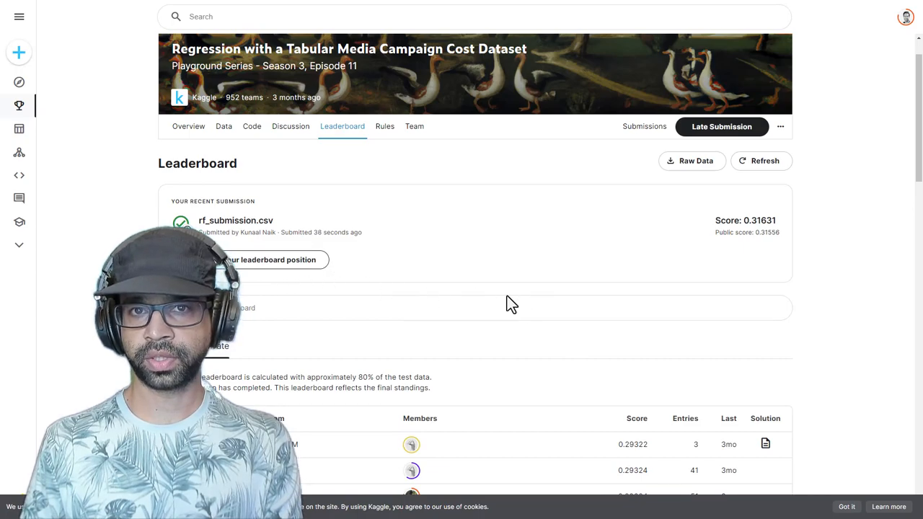
scroll(down, 3)
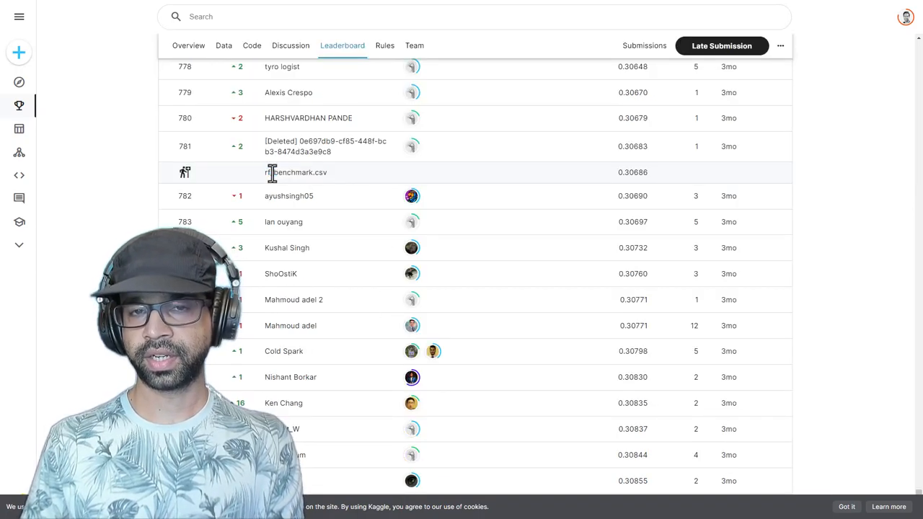
double_click(631, 173)
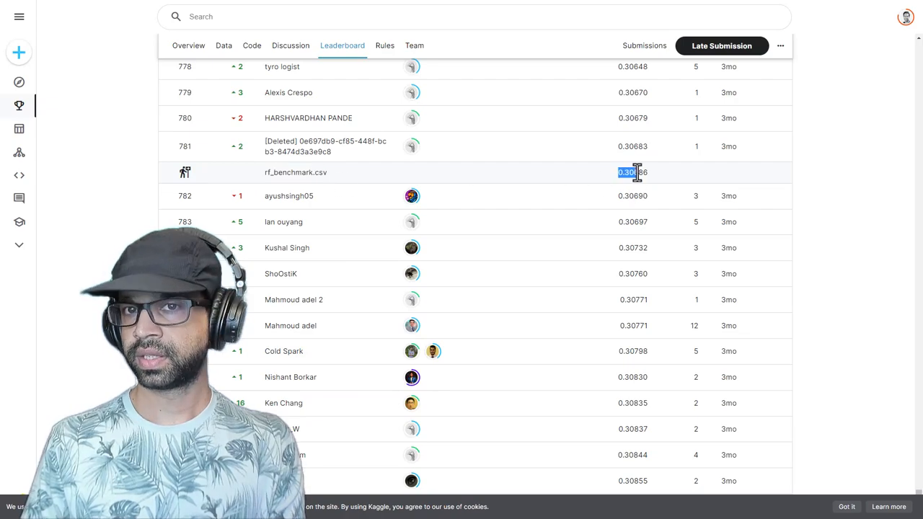
scroll(down, 3)
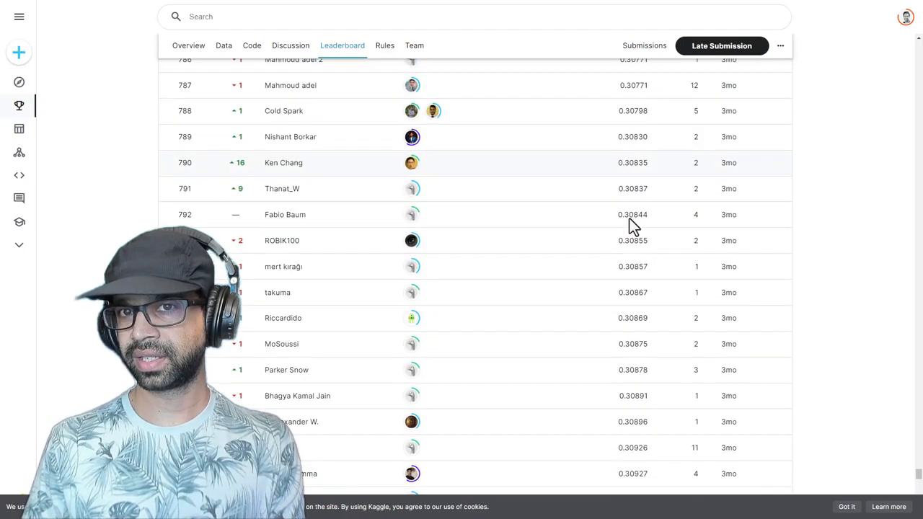